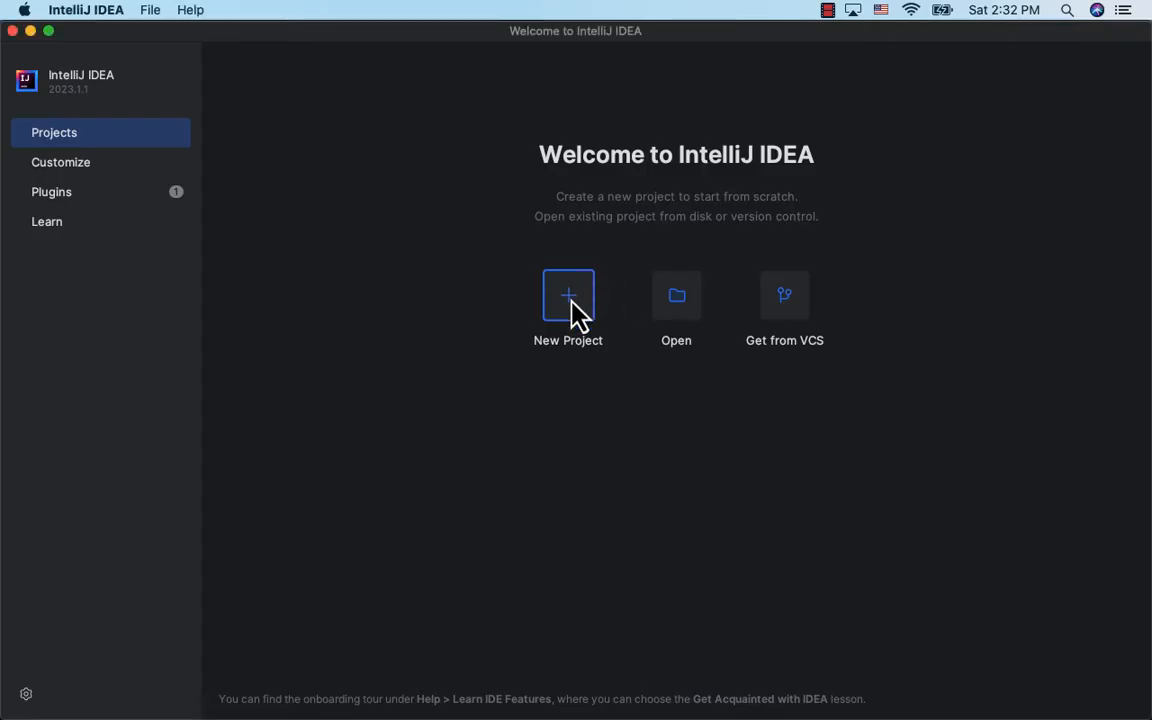
Create a new Maven Java project named jsonparse with the sample Main class.
click(568, 308)
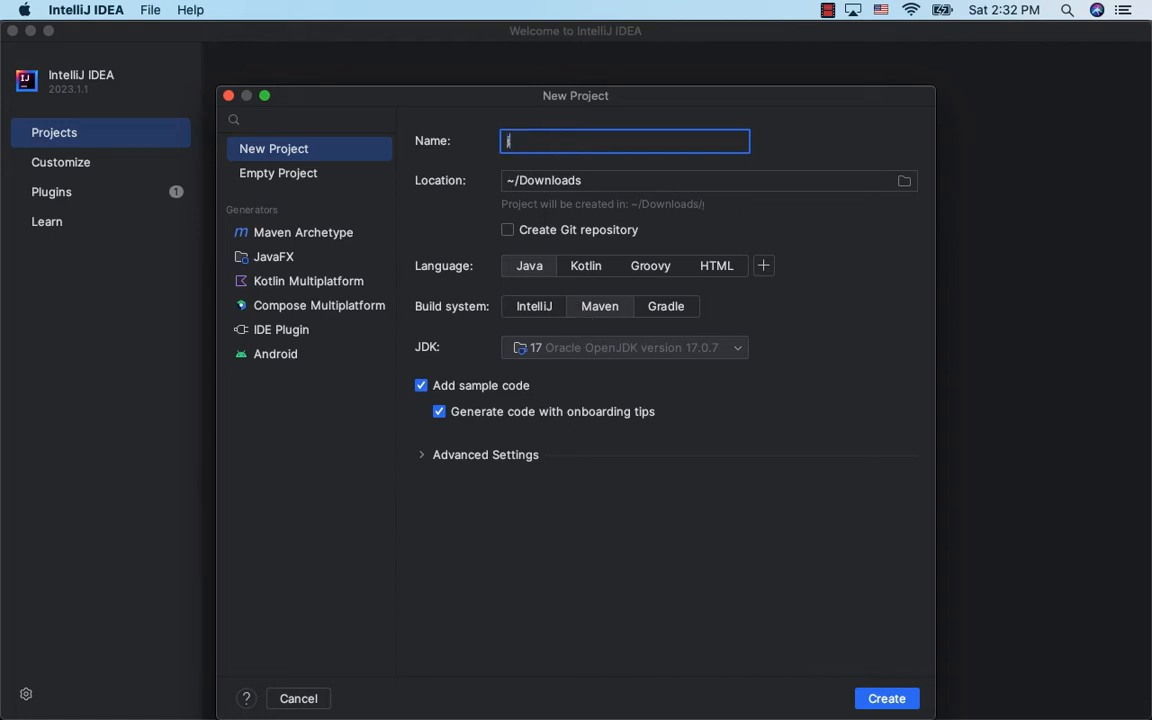
text(jsonparse)
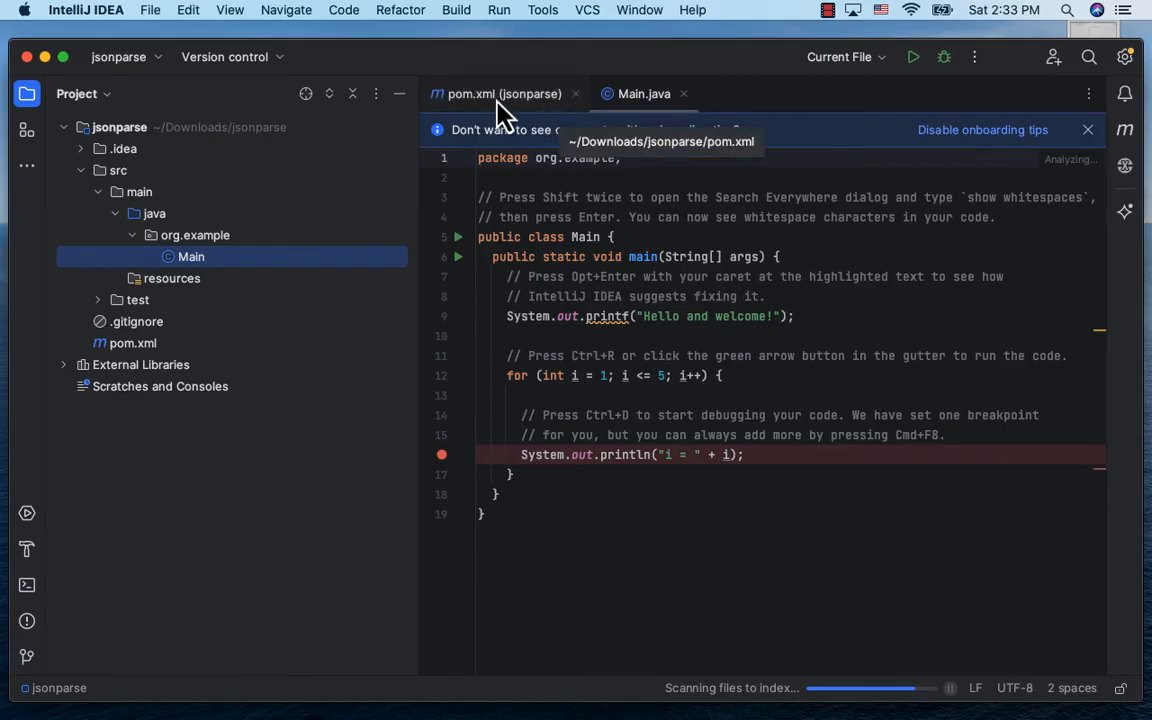
Search 'org.json maven', reach the Maven Repository artifact page and select version 20230618.
click(504, 94)
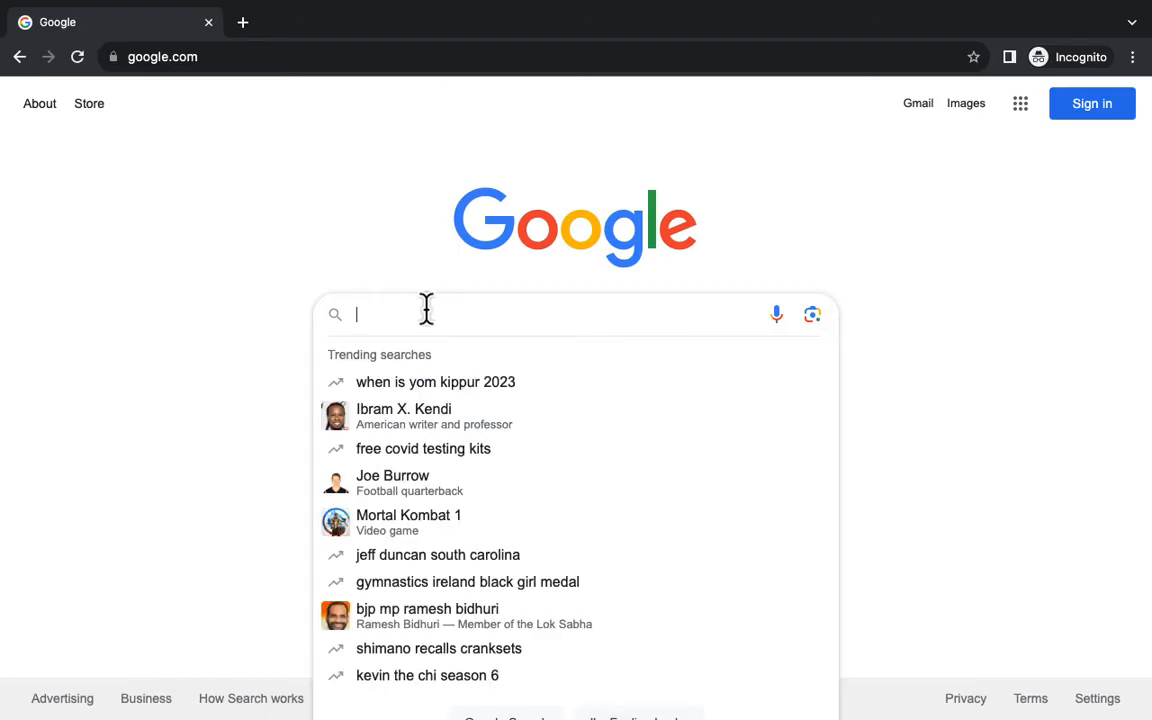
text(org.json maven)
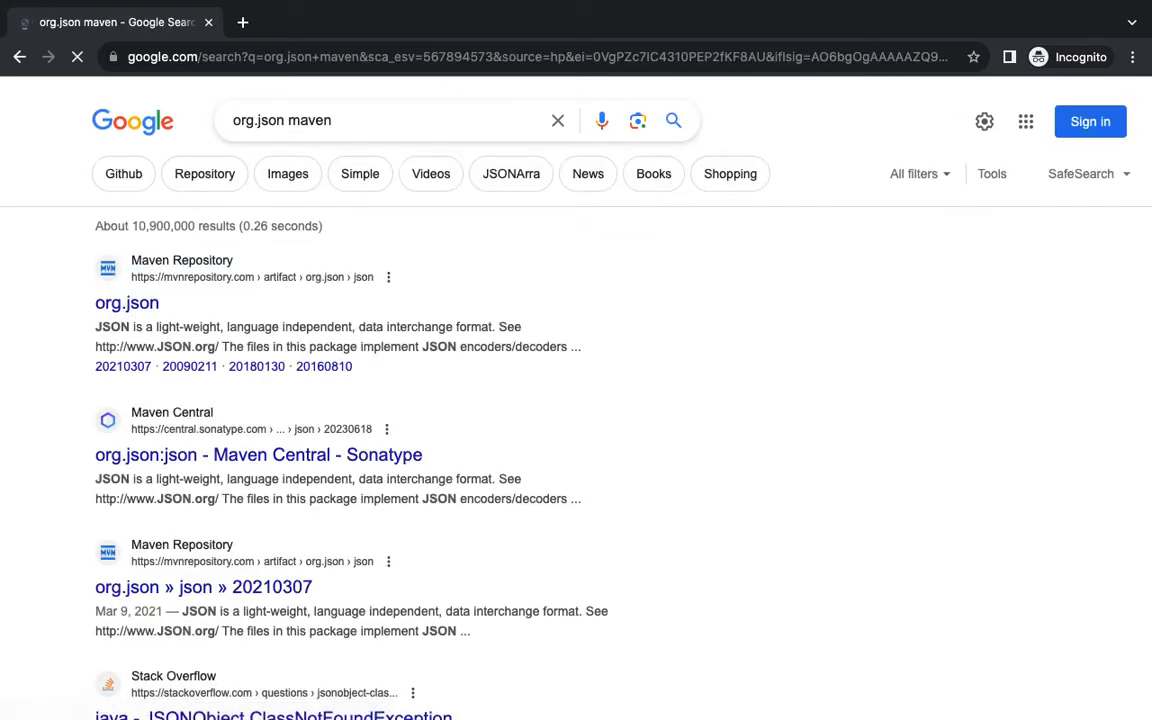
click(126, 304)
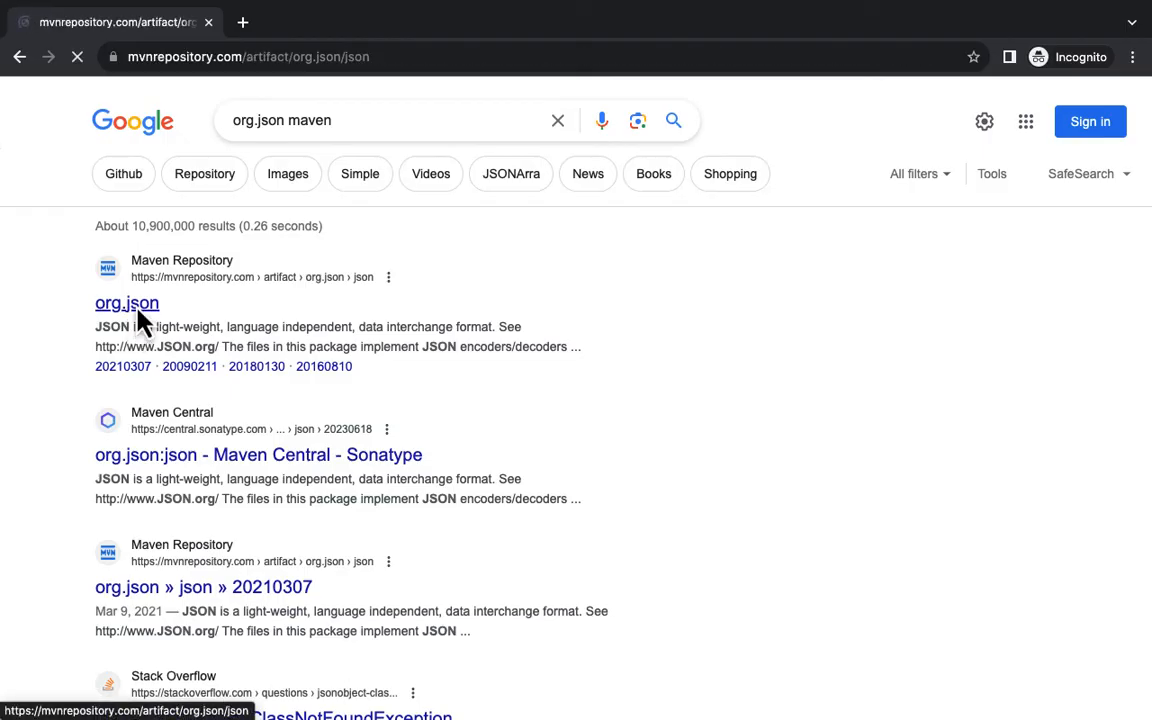
click(126, 304)
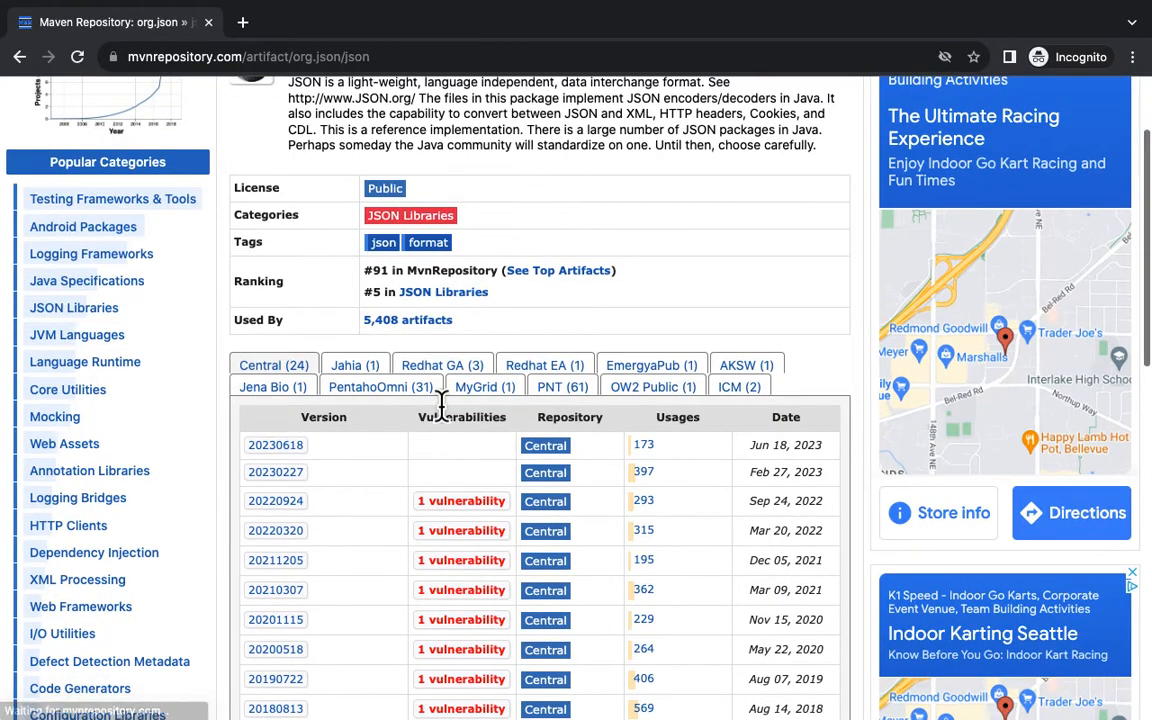
click(276, 444)
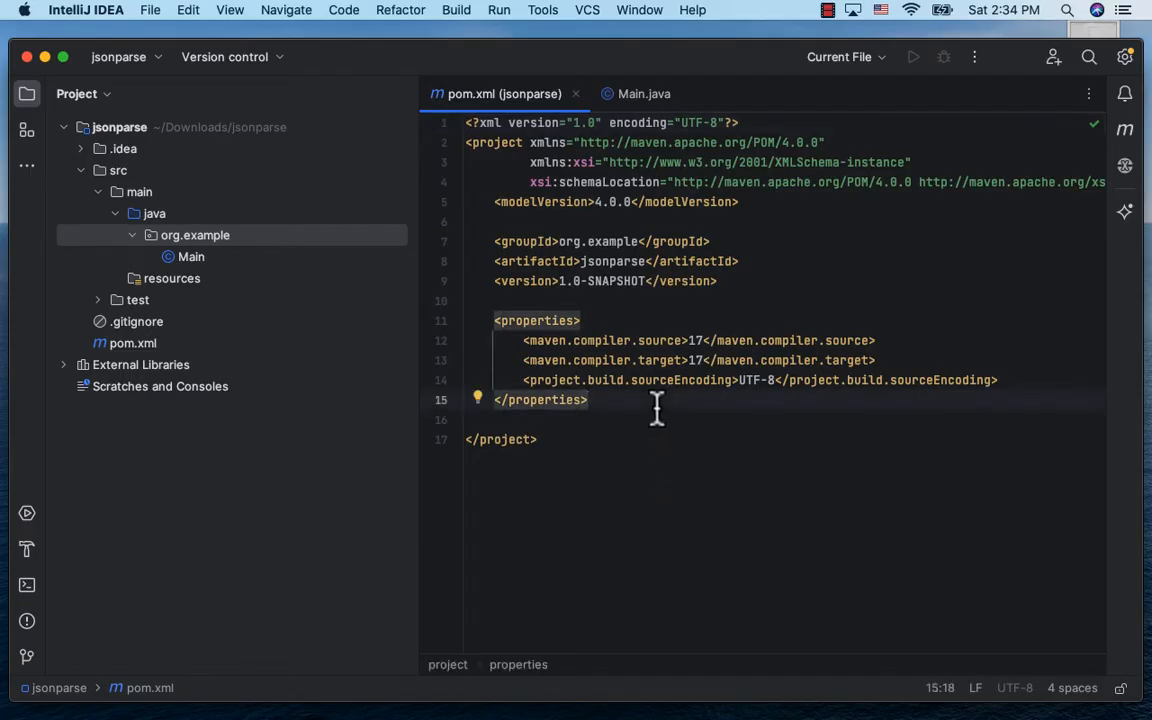
Add a dependencies block with org.json:json 20230618 to pom.xml.
text(<dependencies>)
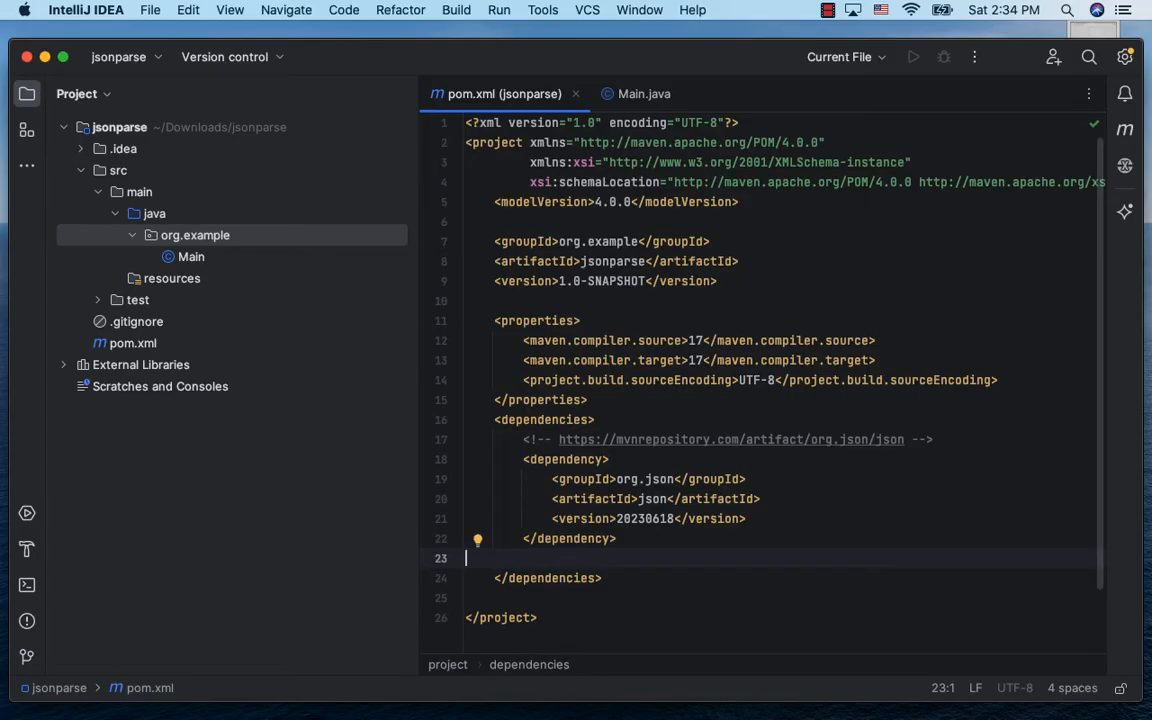
Replace main's sample body with a String jsonString text block holding the nested dept JSON.
click(644, 94)
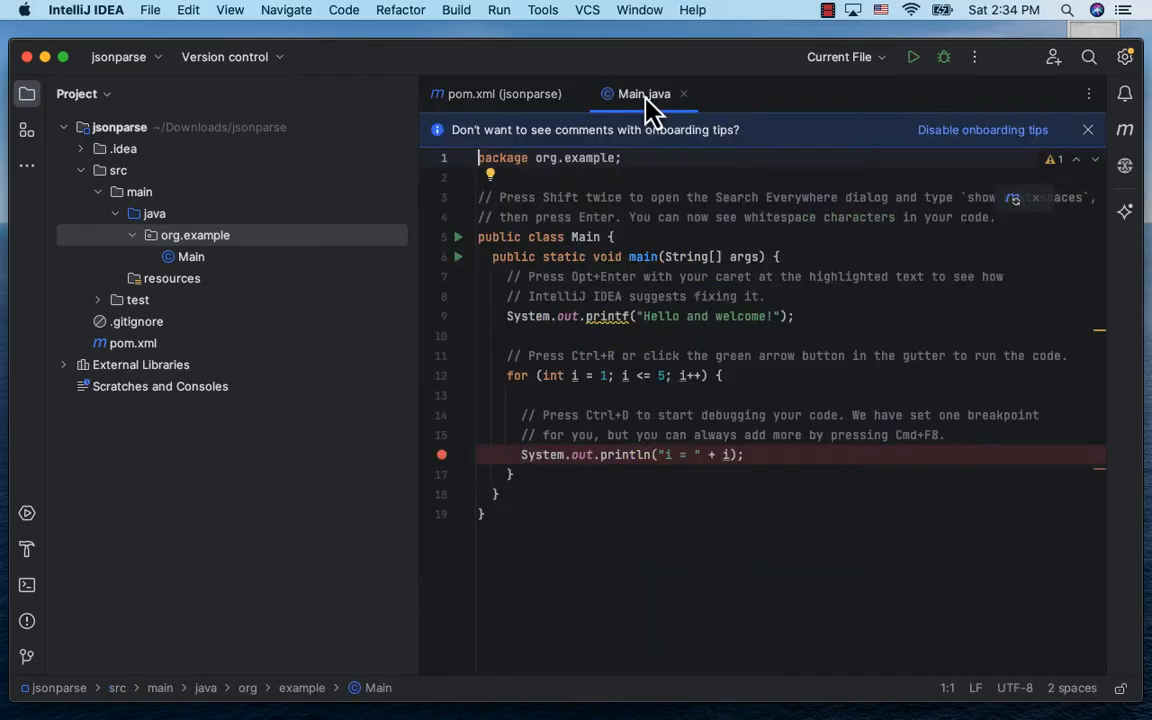
click(510, 276)
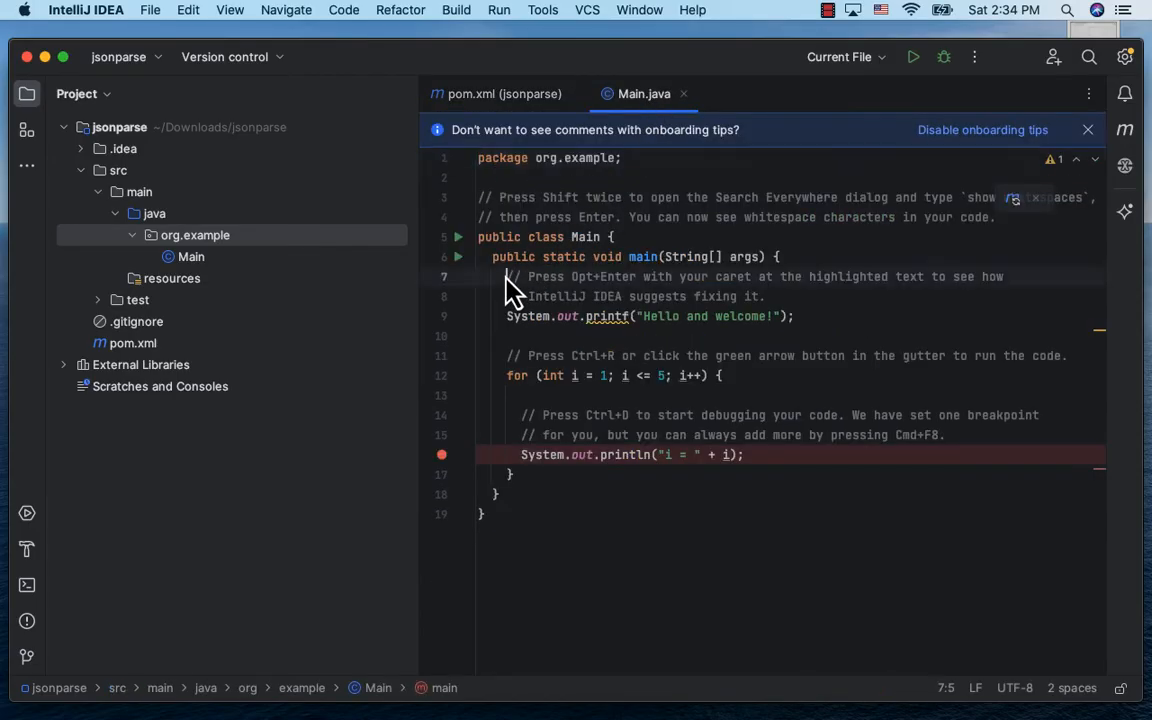
drag(510, 276, 516, 476)
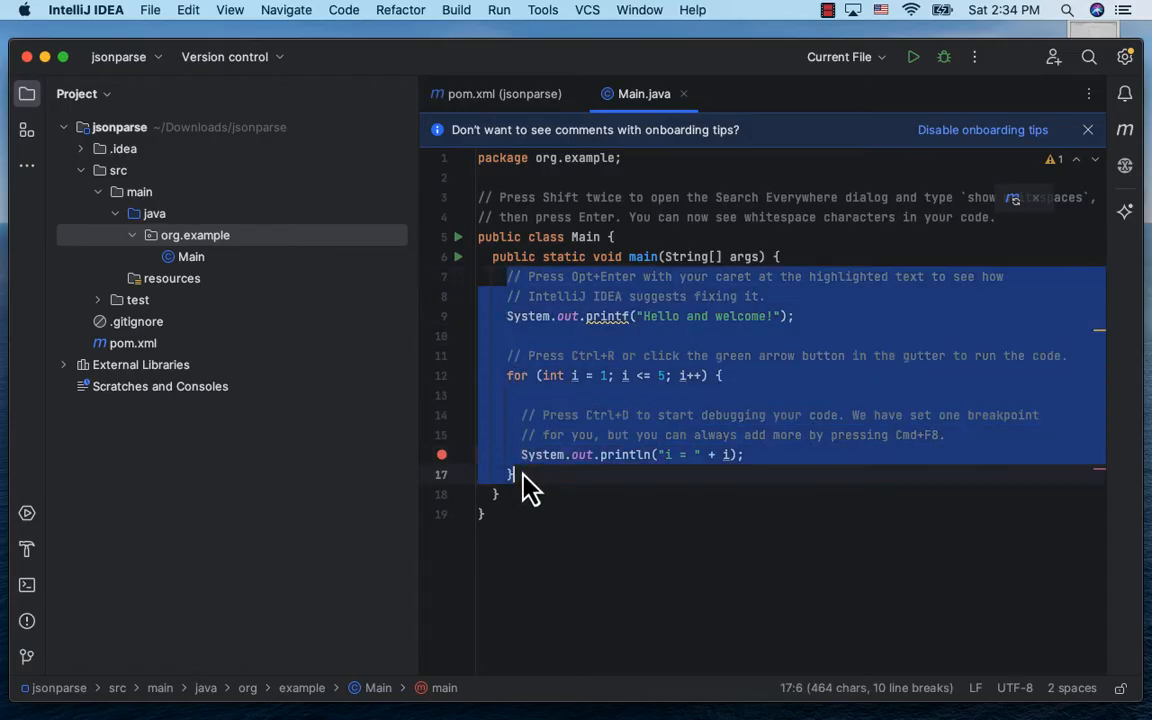
text(String jsonString)
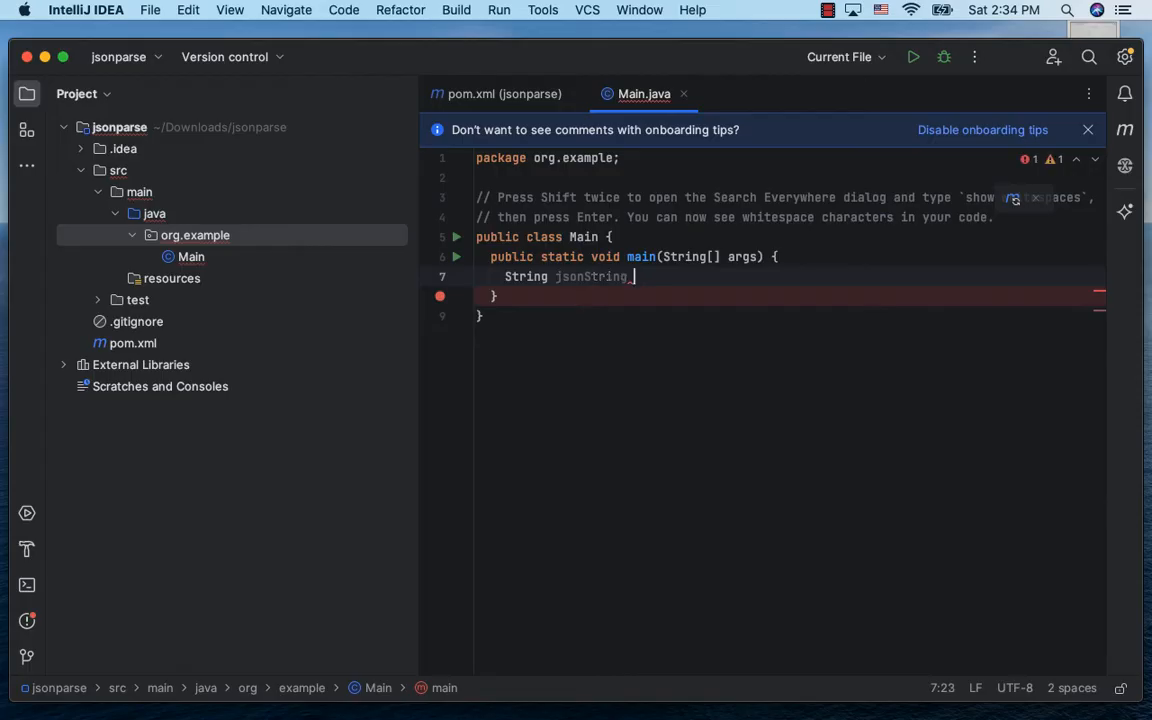
text(= """)
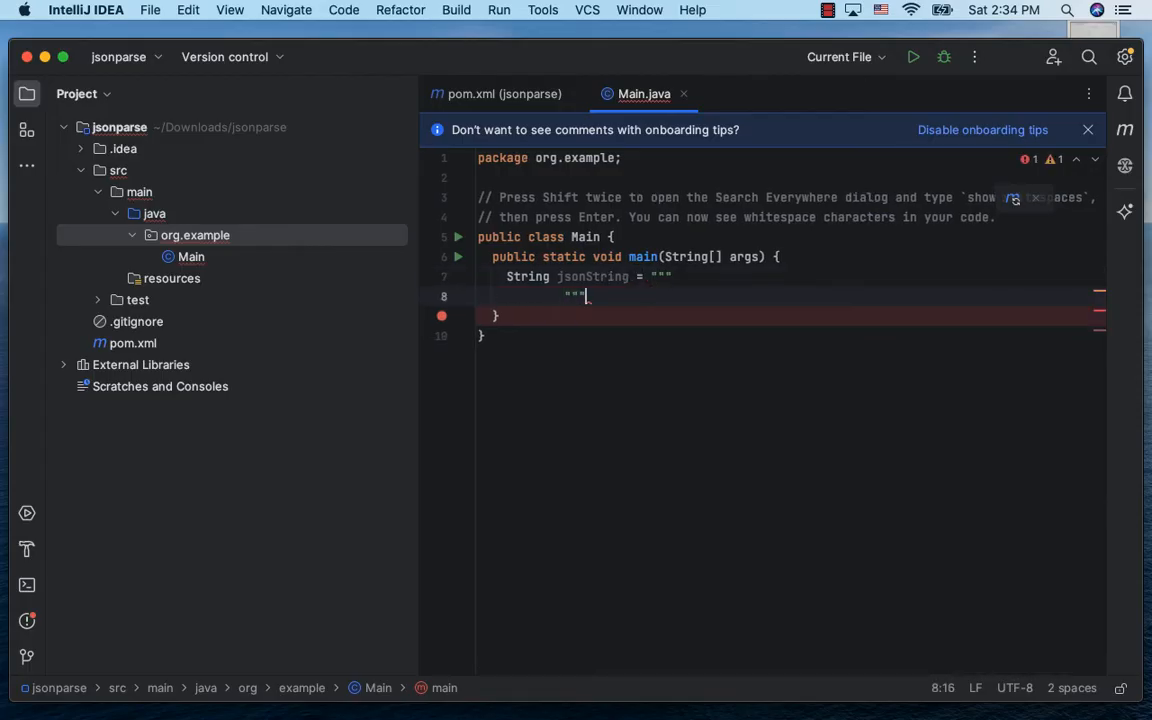
text(;)
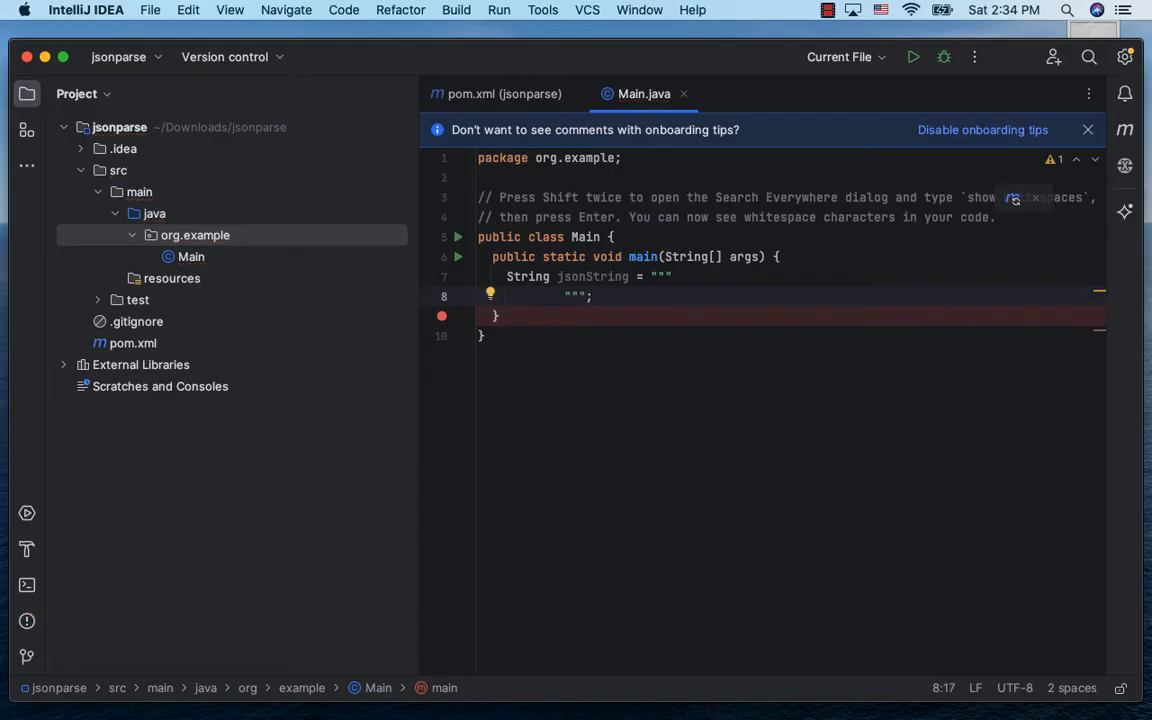
mouse_move(722, 284)
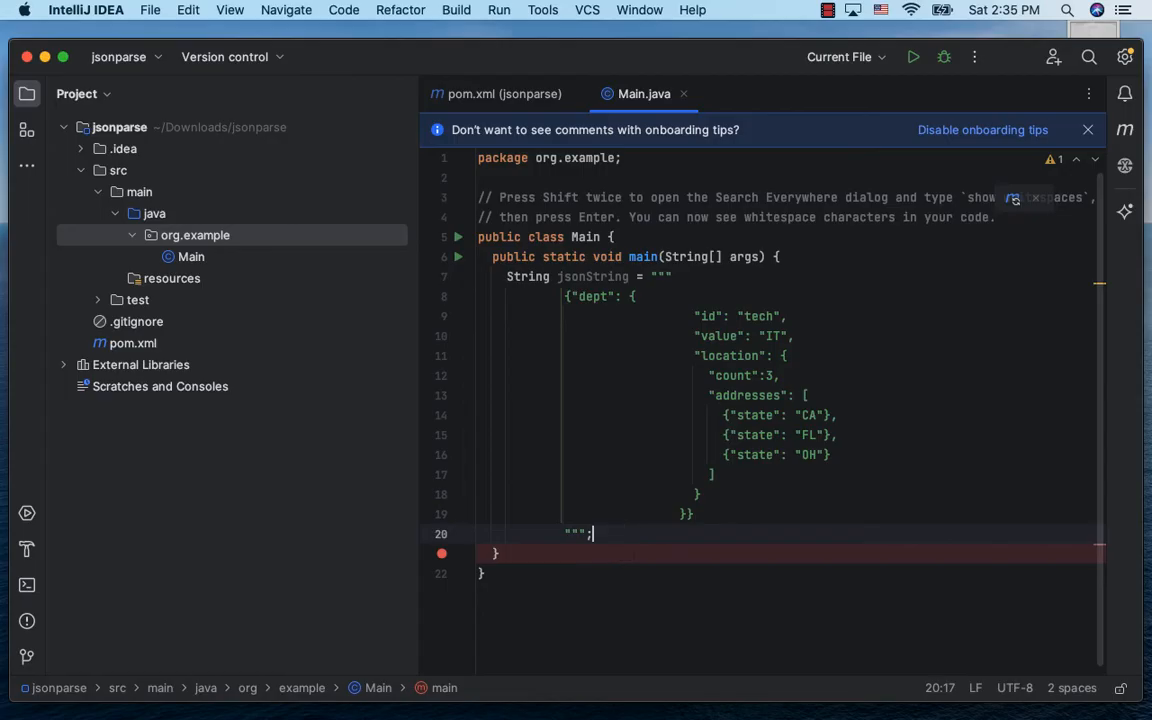
Build JSONObject jsonObject from jsonString and print it with System.out.println.
key(enter)
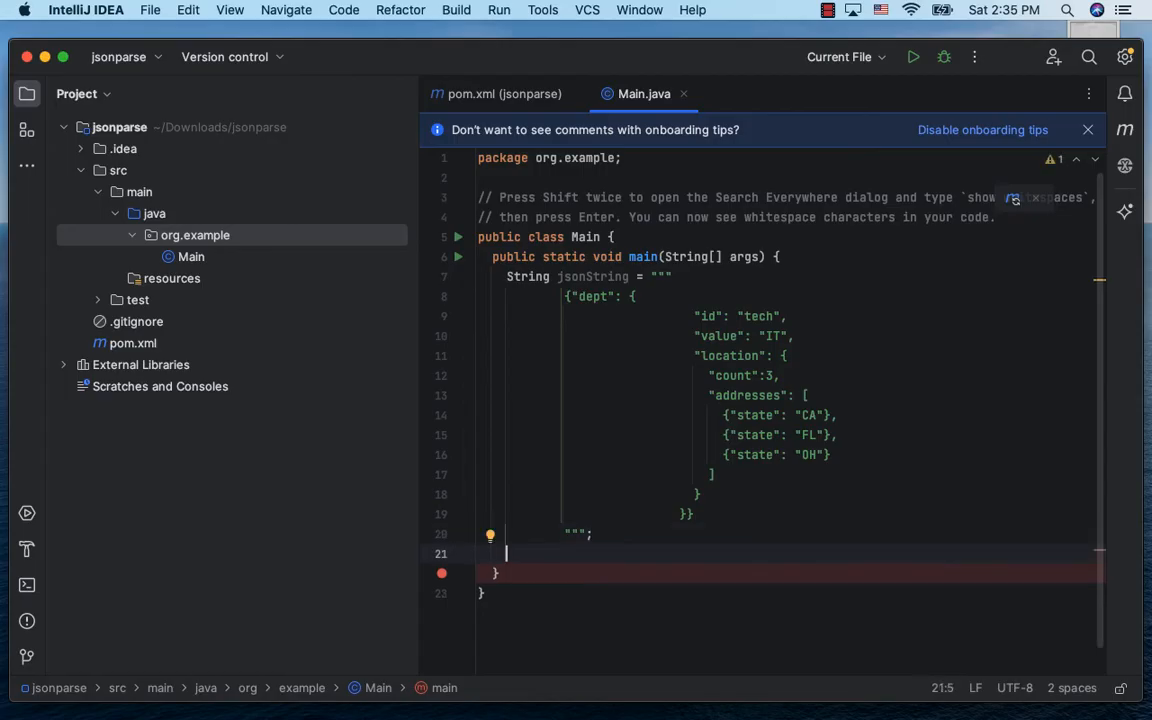
text(JSONObject)
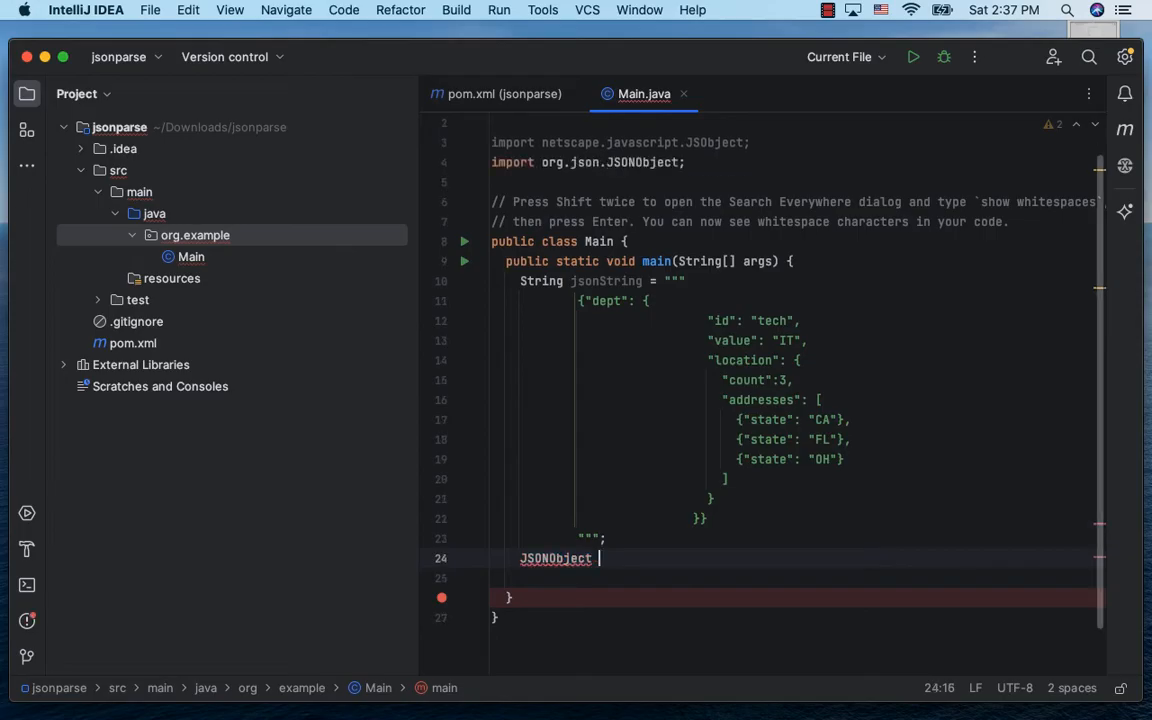
text(jsonObject)
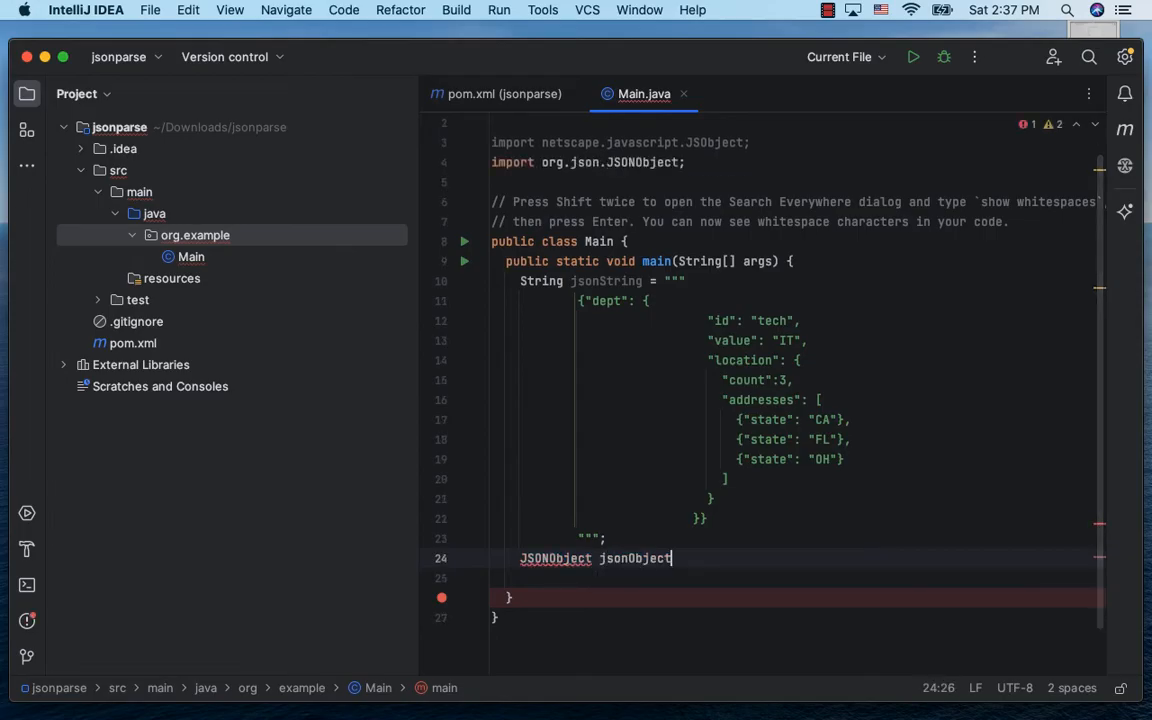
text(= ne)
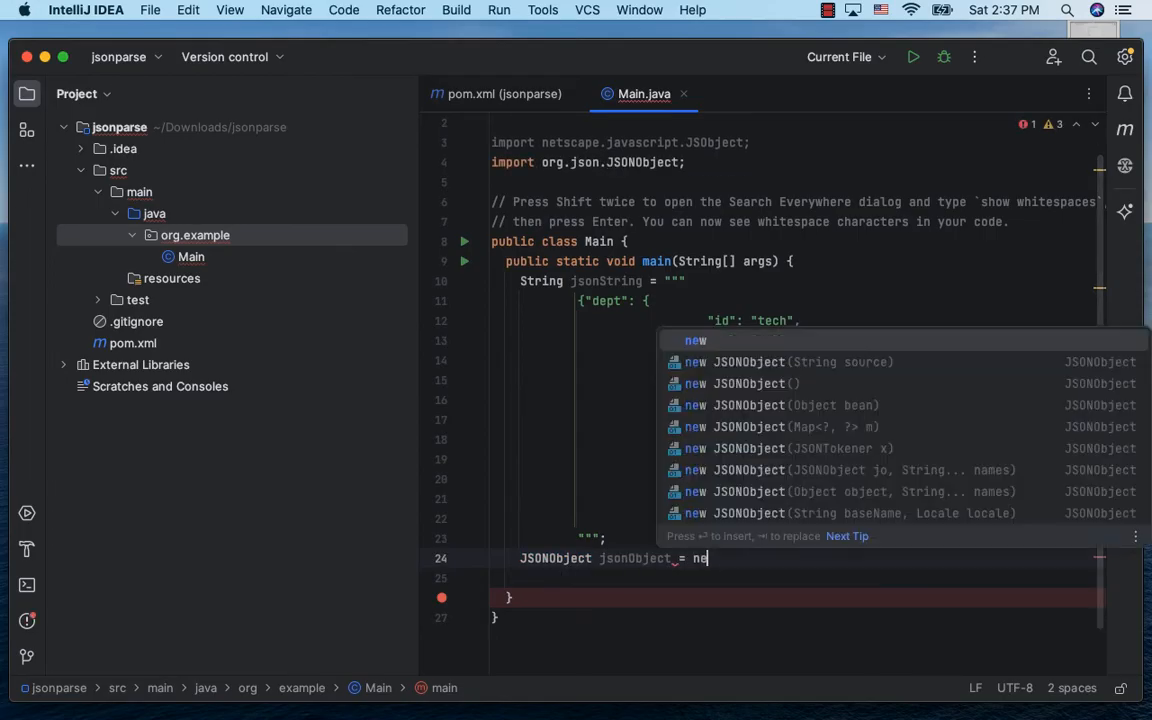
click(788, 360)
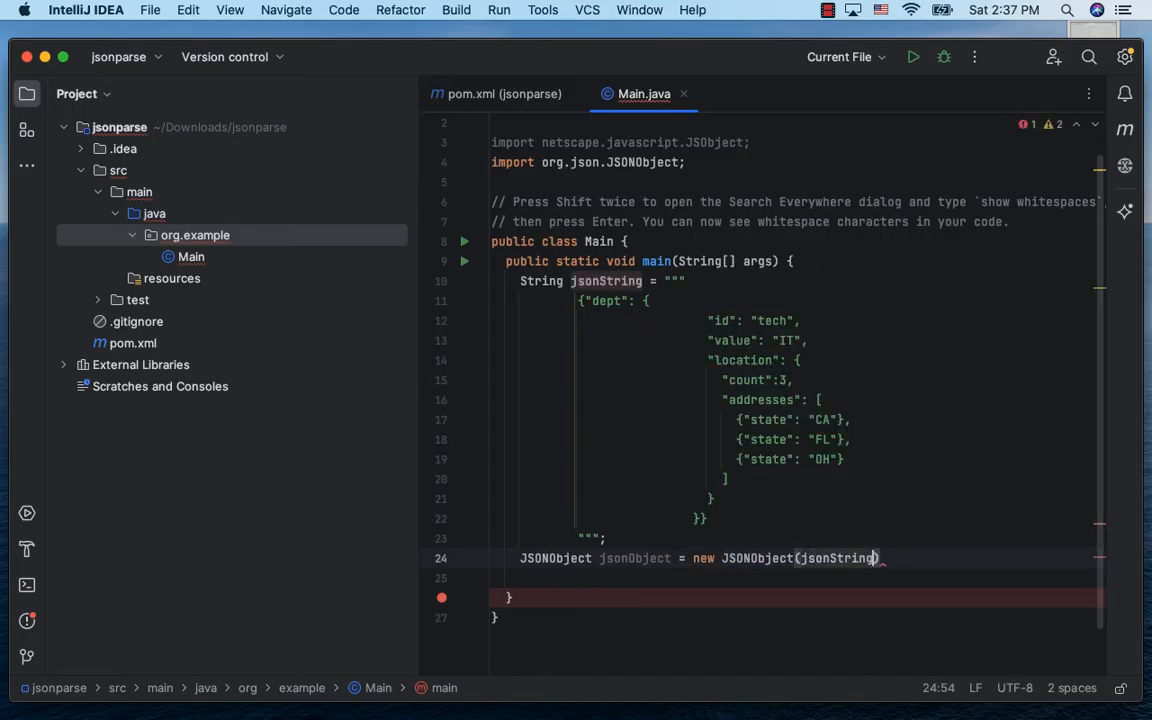
text(;)
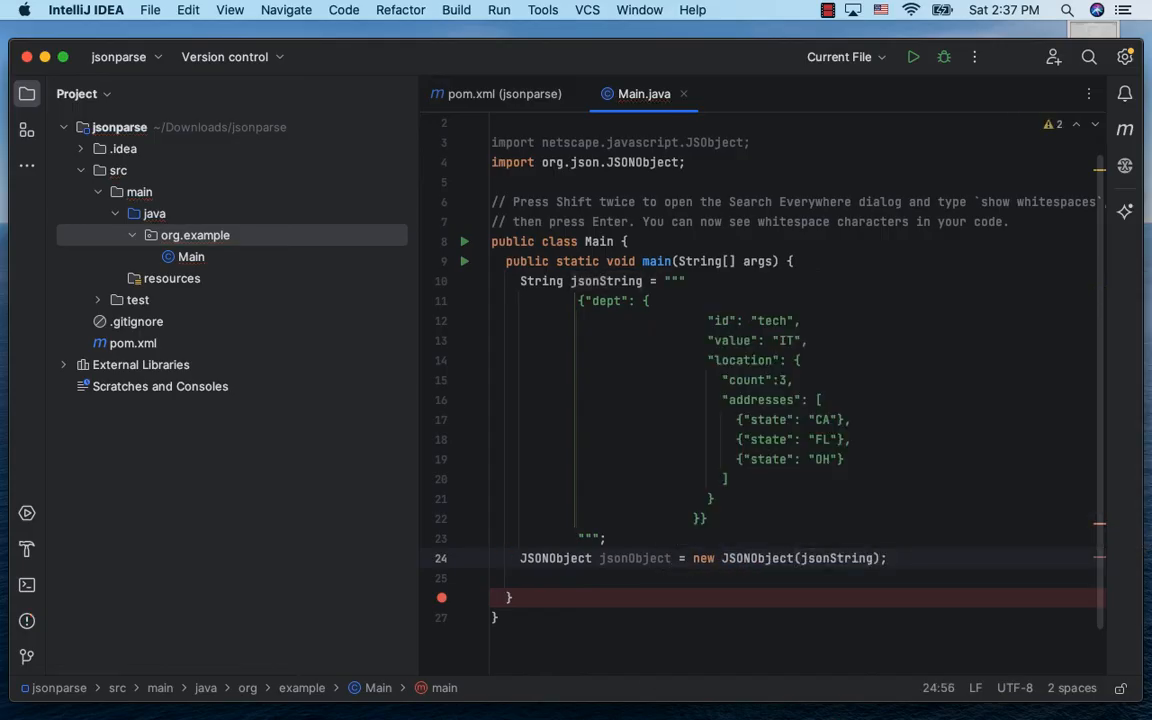
text(System.out.println(jsonObject);)
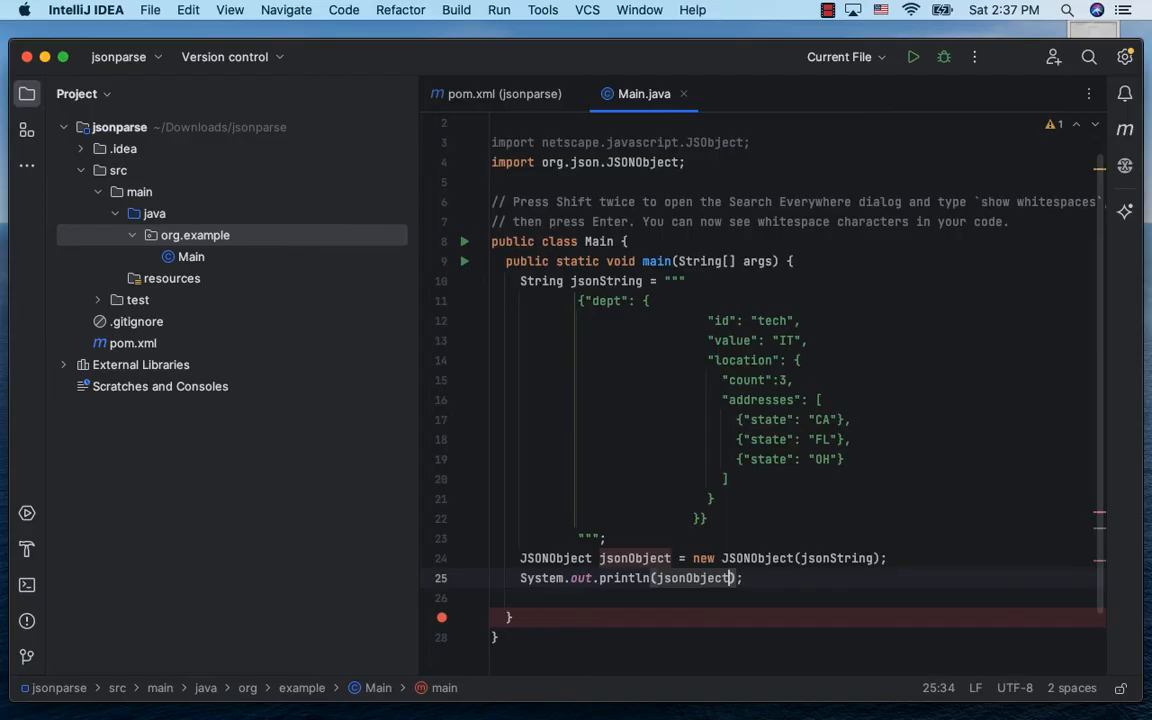
Run the Main program to see the parsed JSON object.
click(912, 56)
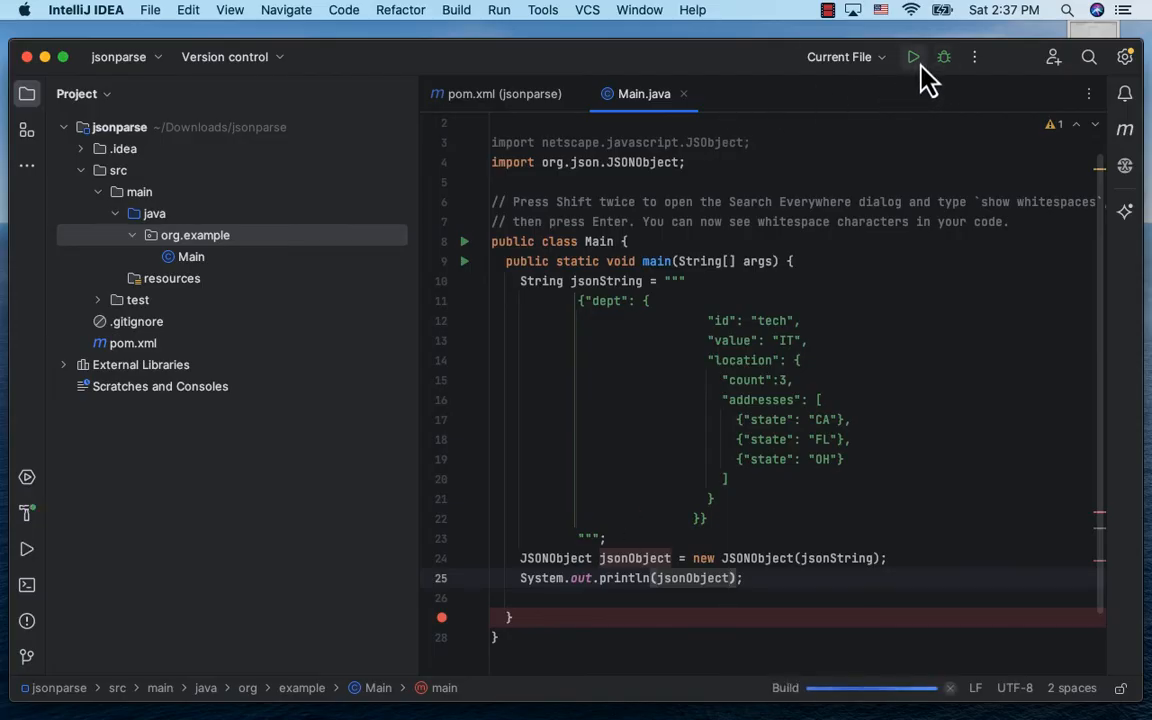
click(912, 56)
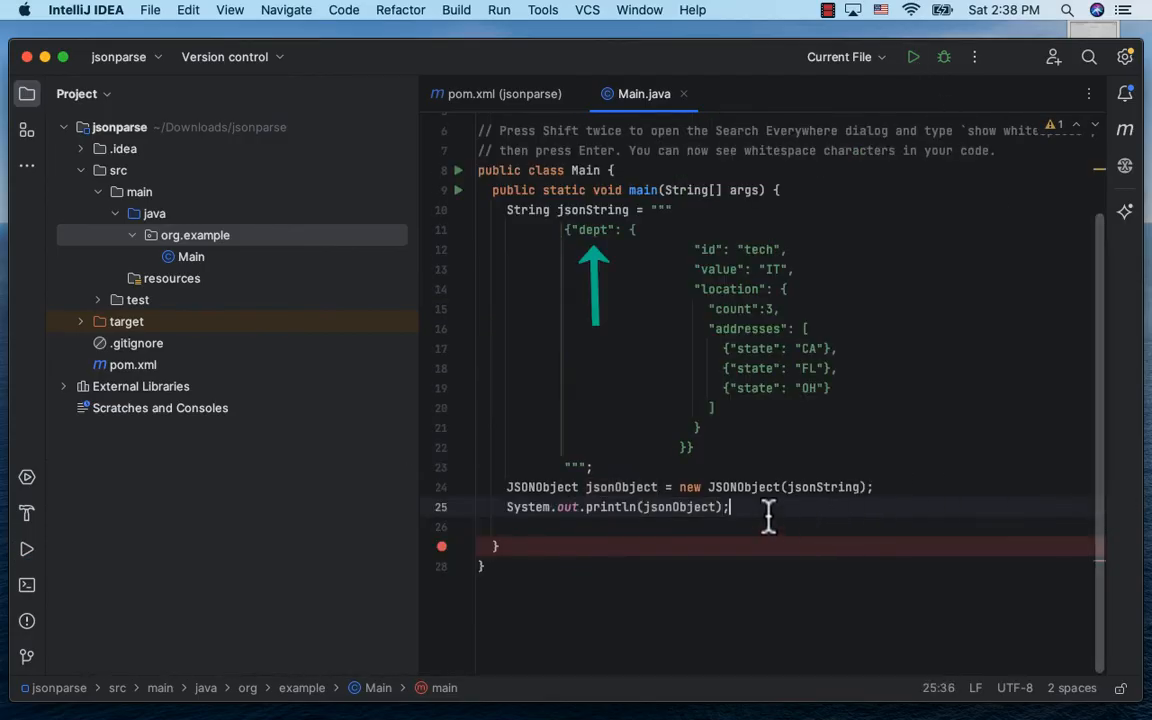
Extract dept via jsonObject.getJSONObject("dept"), print "dept is "+dept, and run Main.
text(Js)
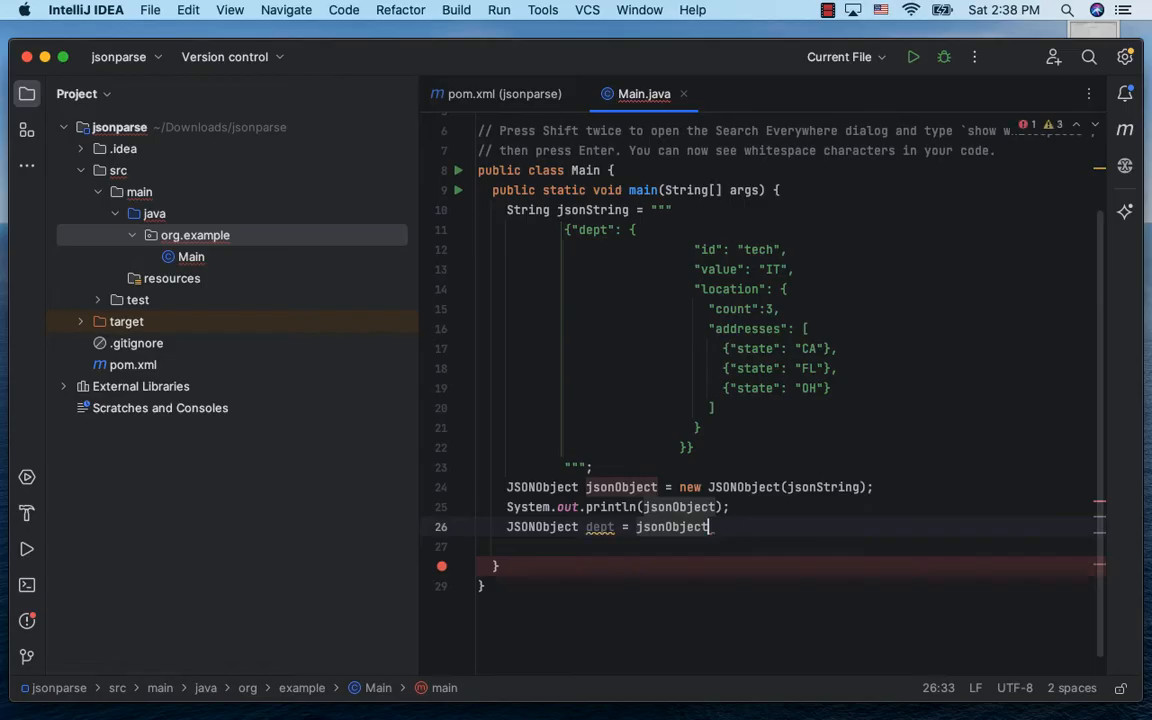
text(.getJSONObject())
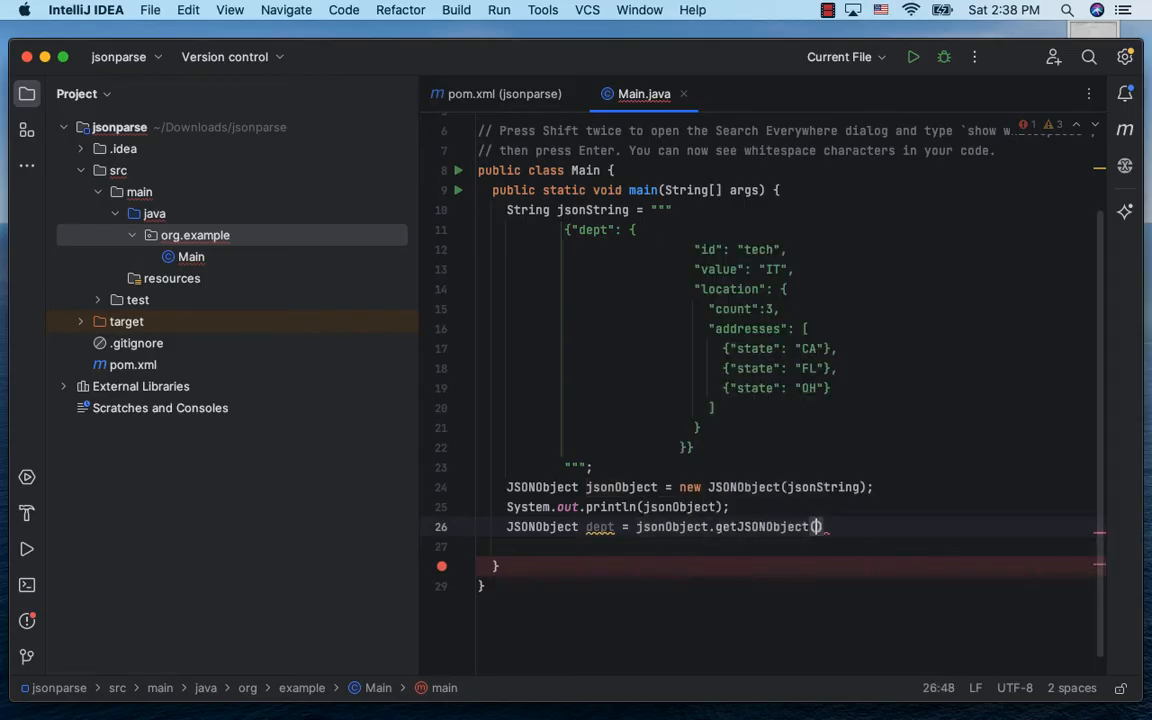
text(")
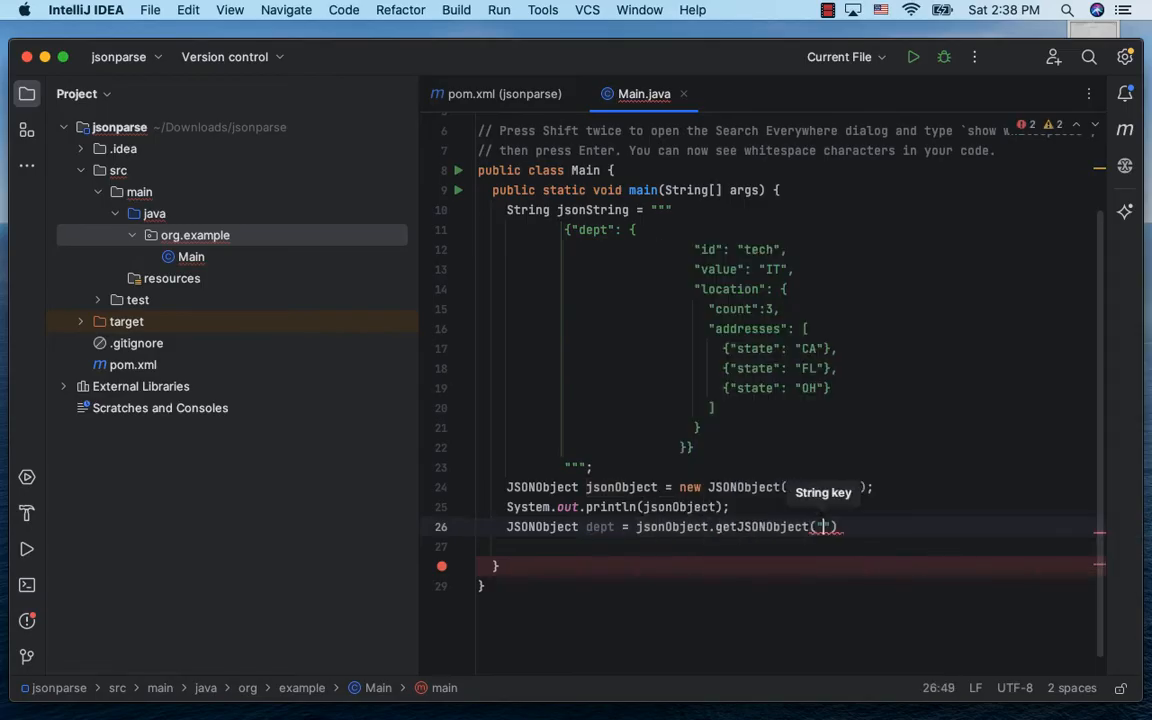
text(dept)
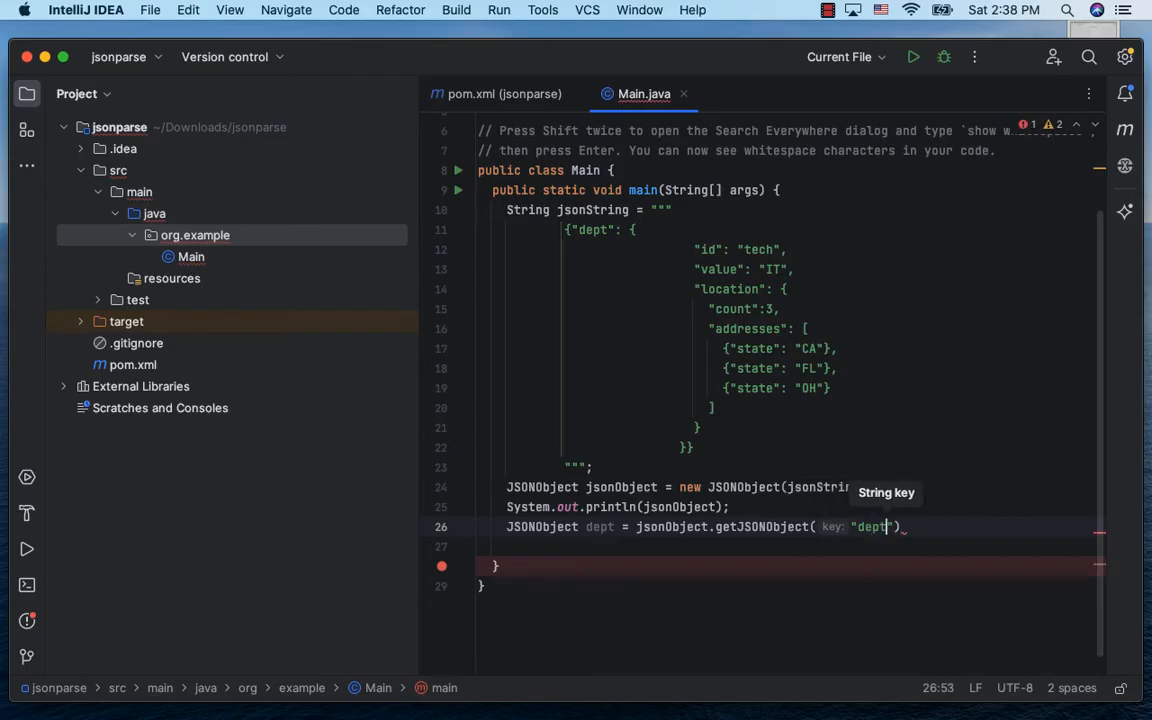
text(System.out.println();)
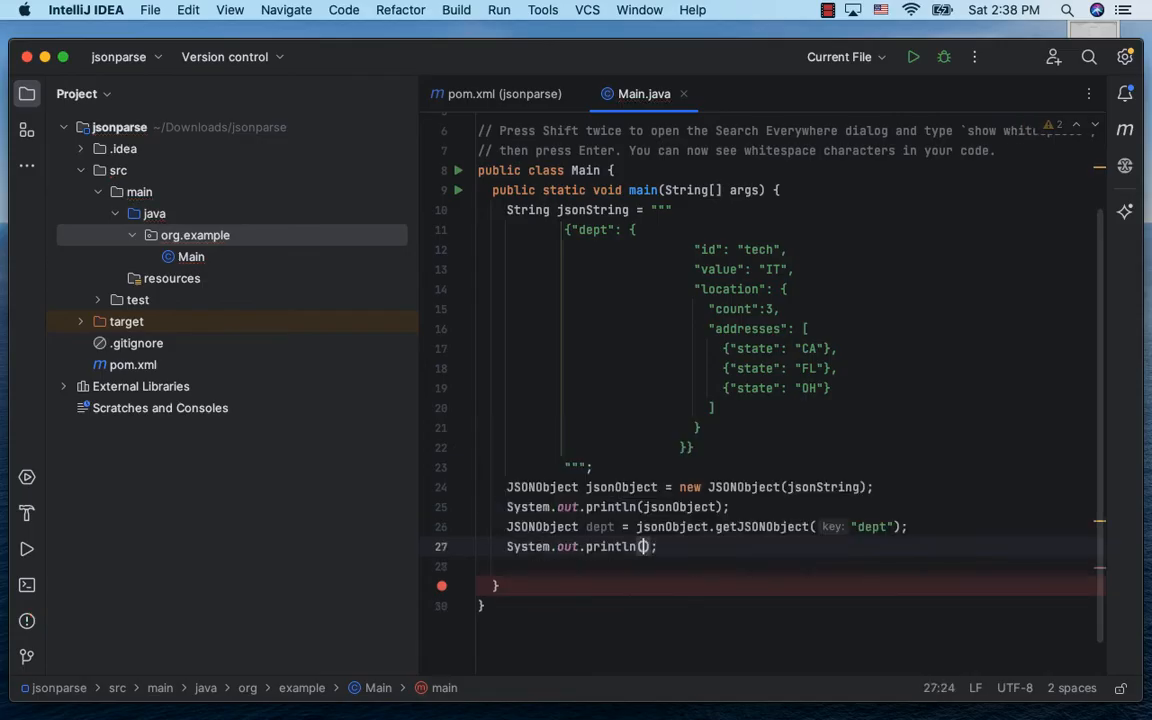
text("dept is "+dept)
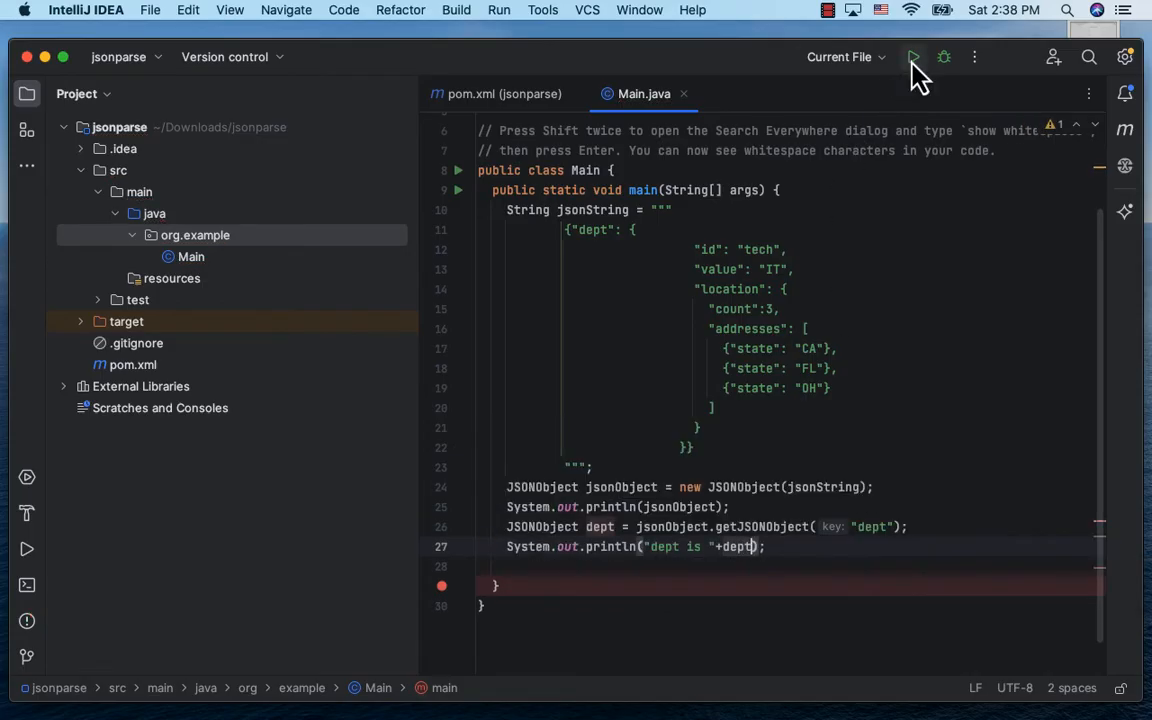
click(912, 56)
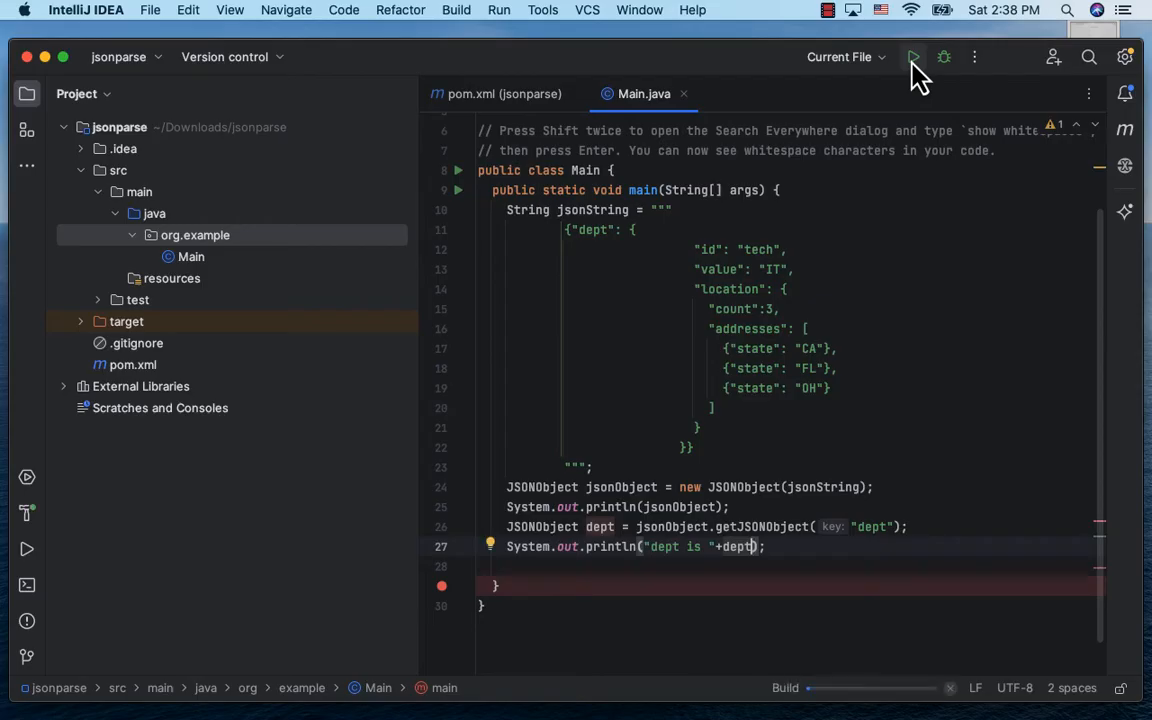
click(912, 56)
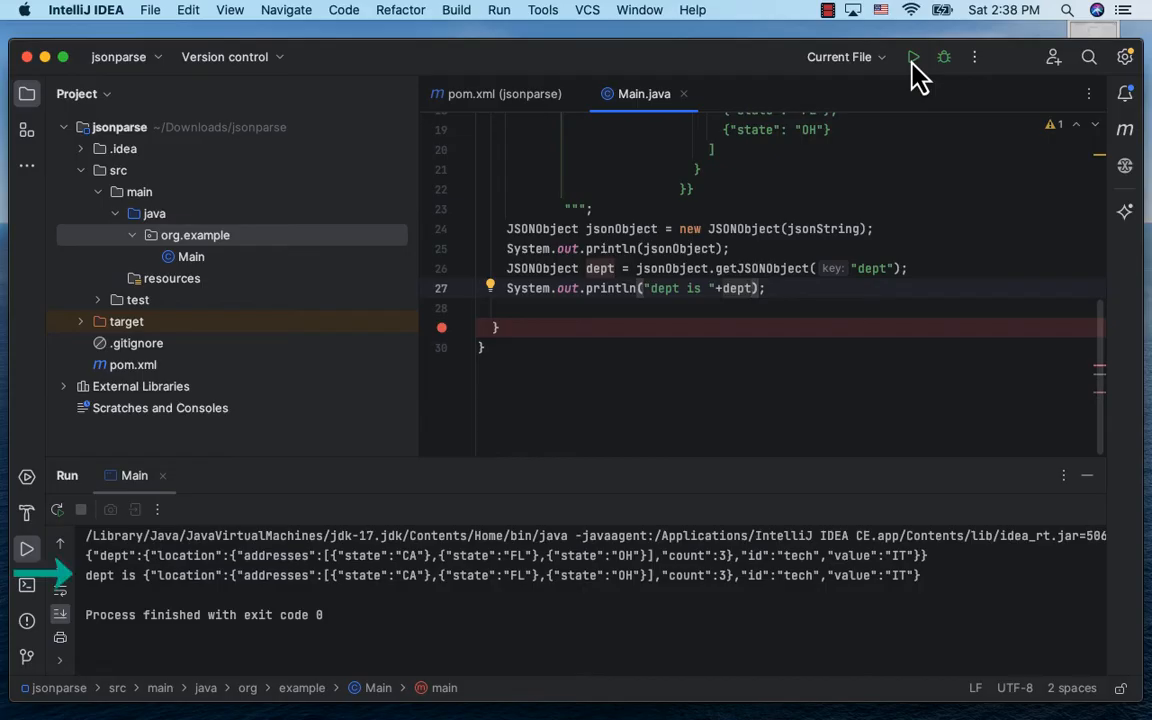
mouse_move(1070, 486)
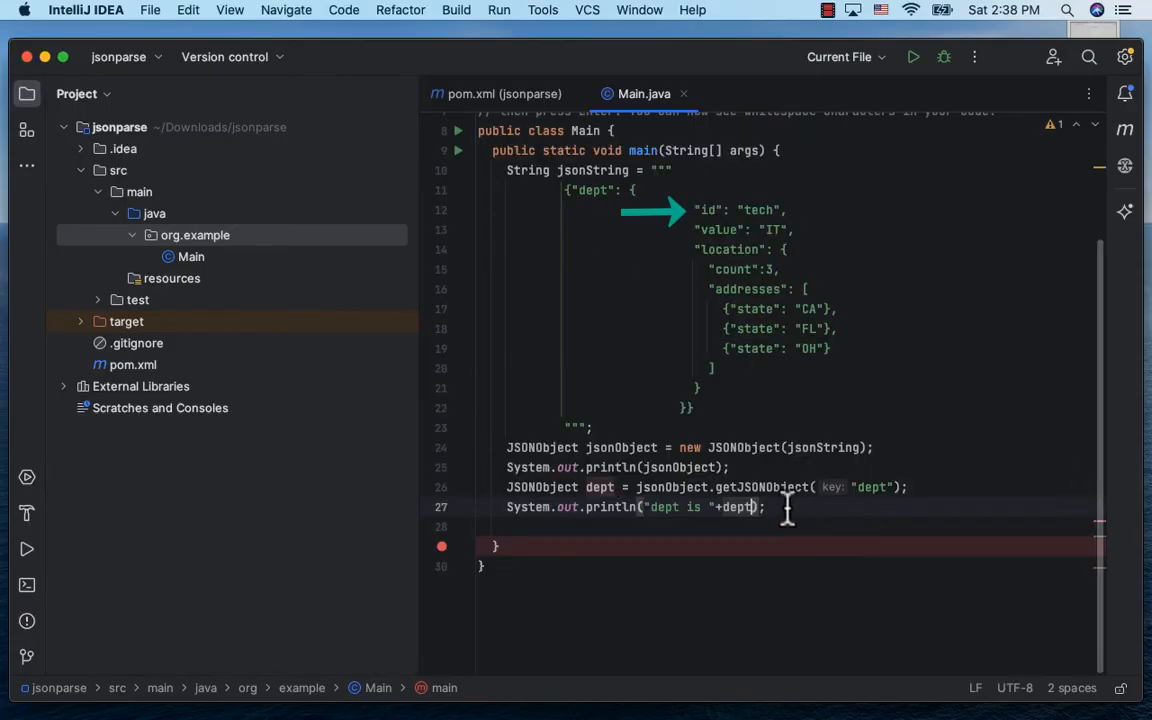
Read String id = dept.getString("id"), print "id is "+id, and run Main.
text(String id = dept.)
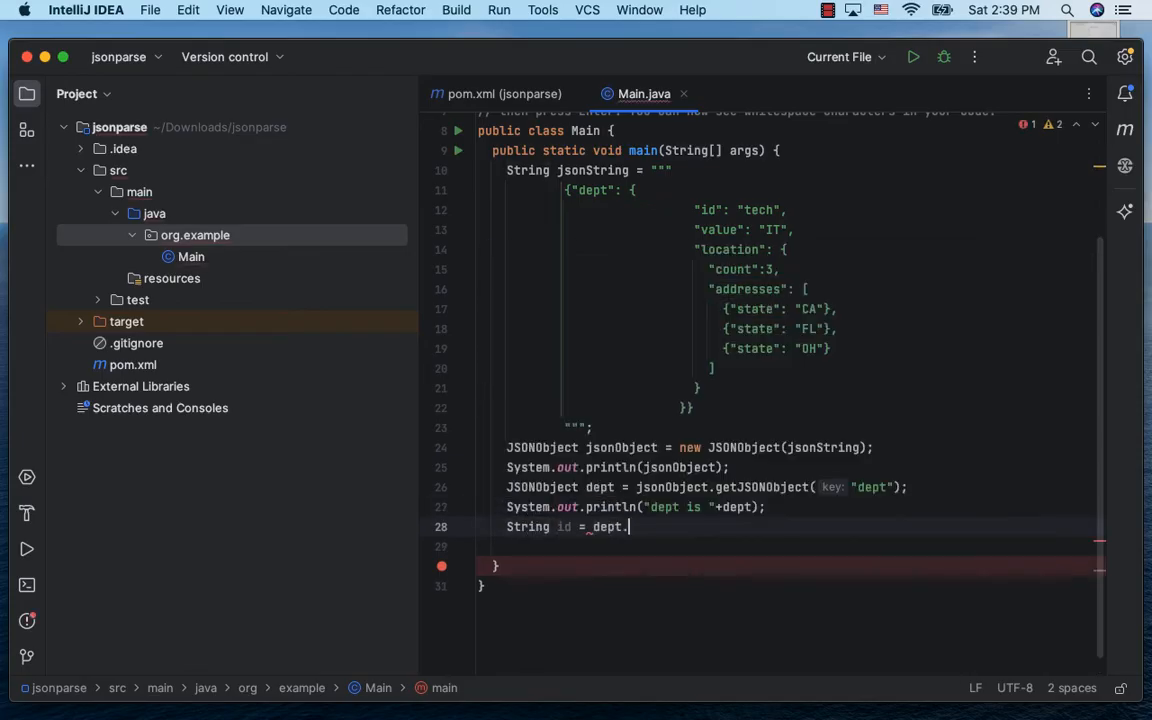
text(.)
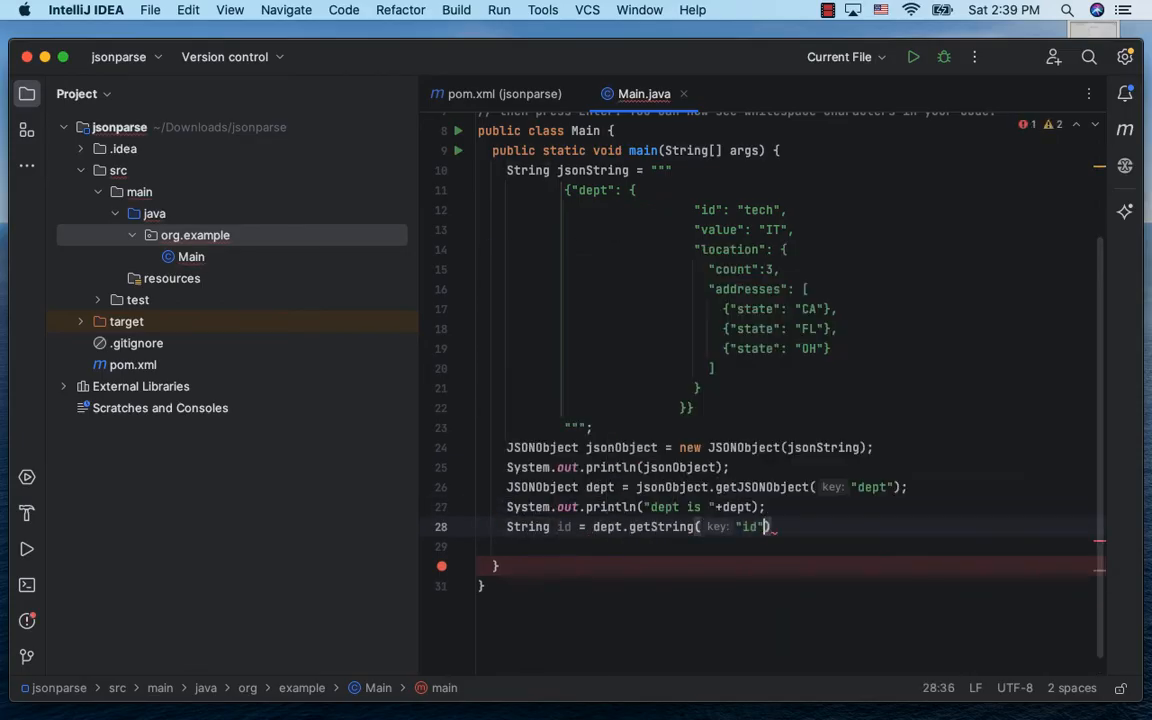
key(Enter)
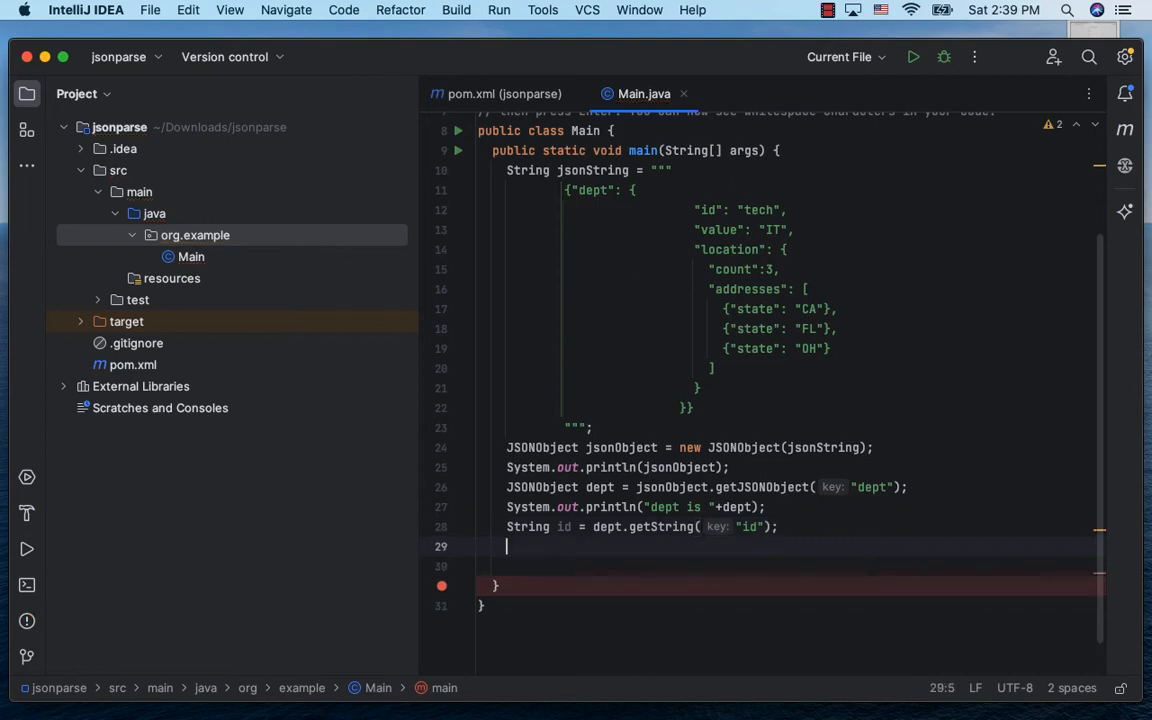
text(System.out.println("id is "+id);)
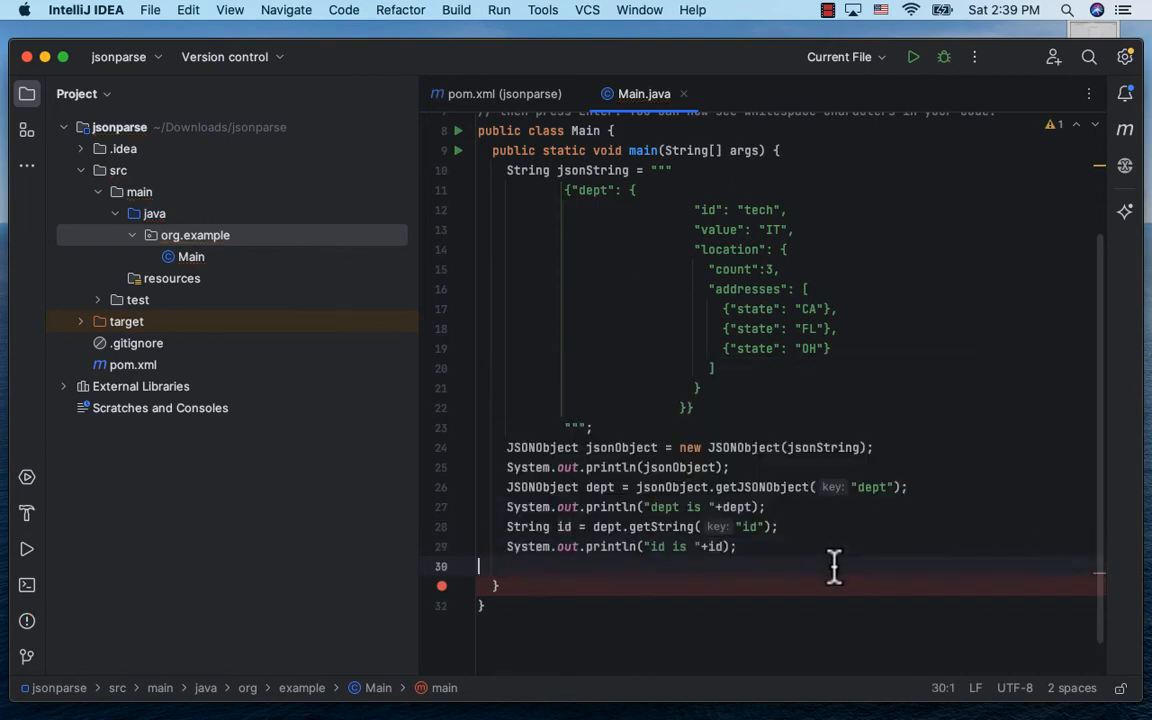
click(912, 56)
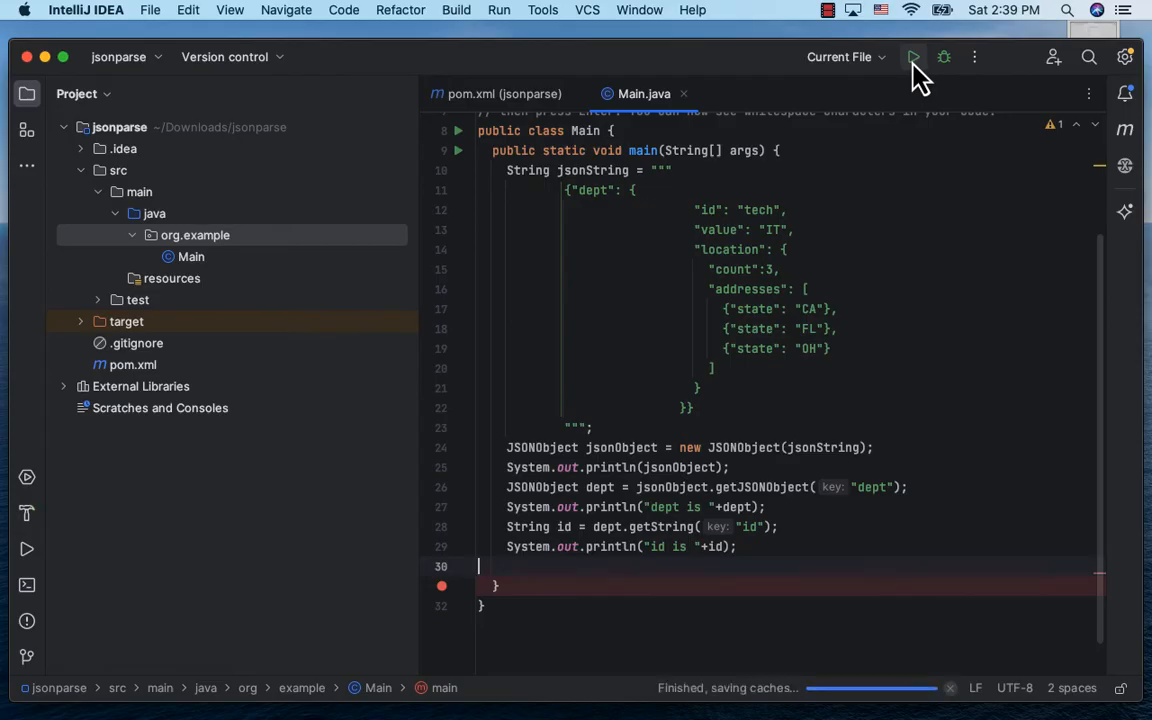
click(912, 56)
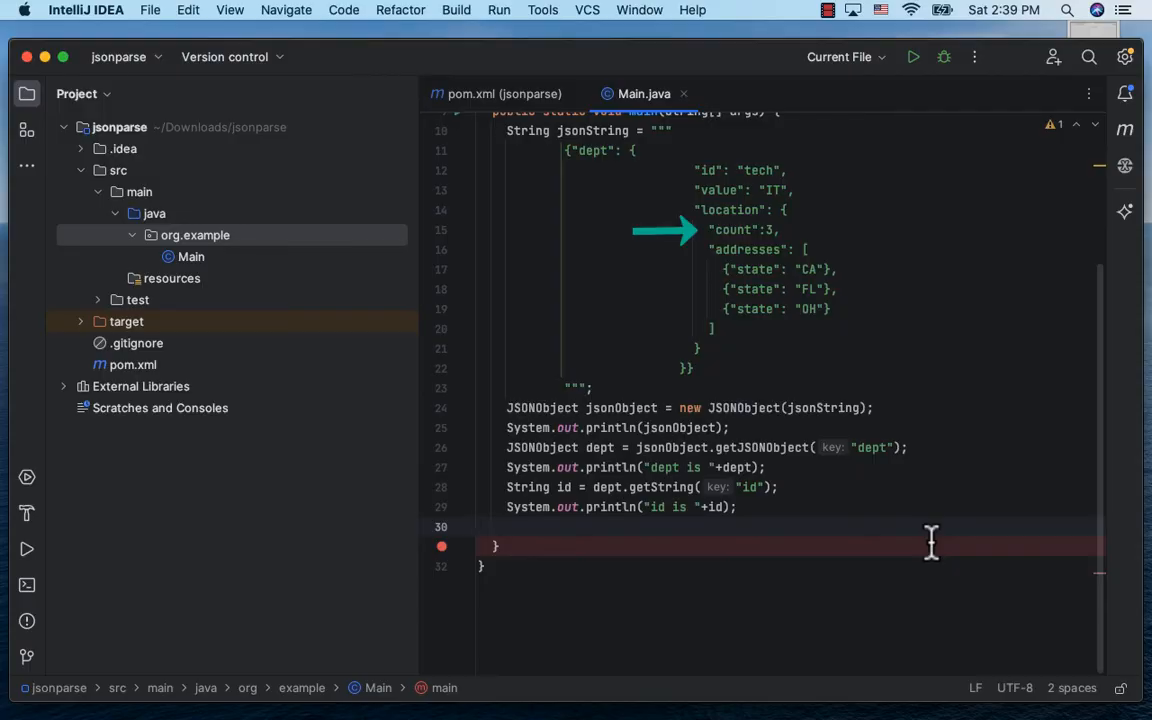
Read int count from dept's location object with getInt("count"), print "count is "+count, and run.
text(int count = dept)
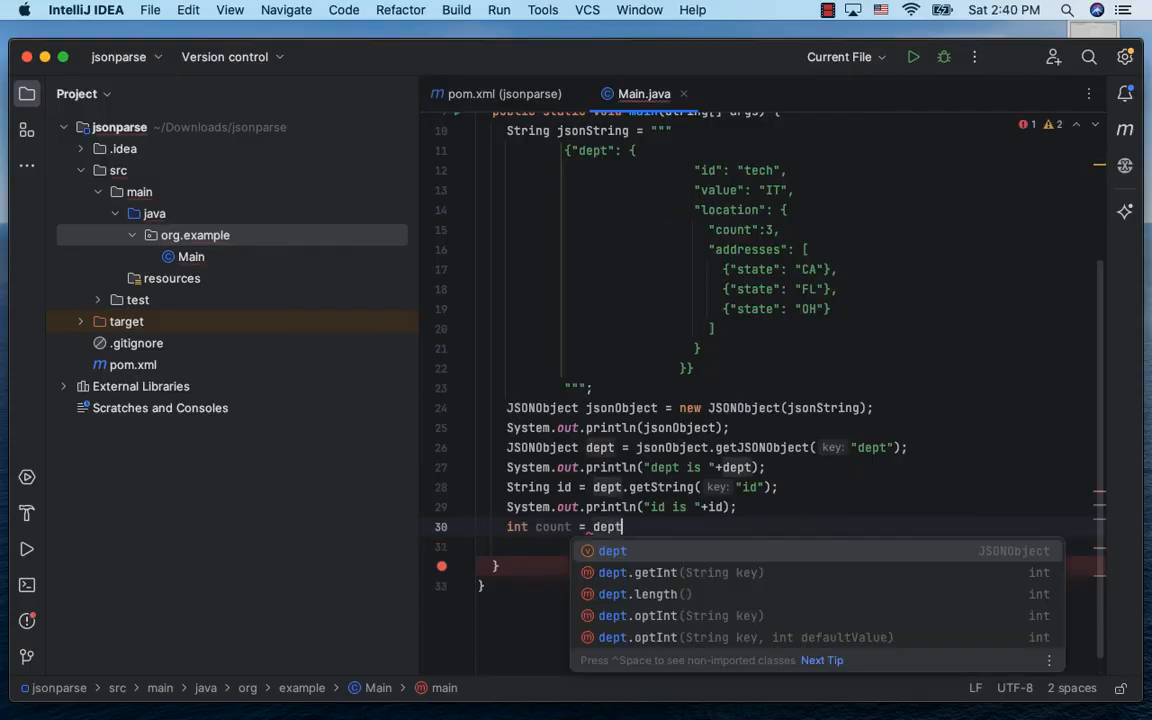
text(.ge)
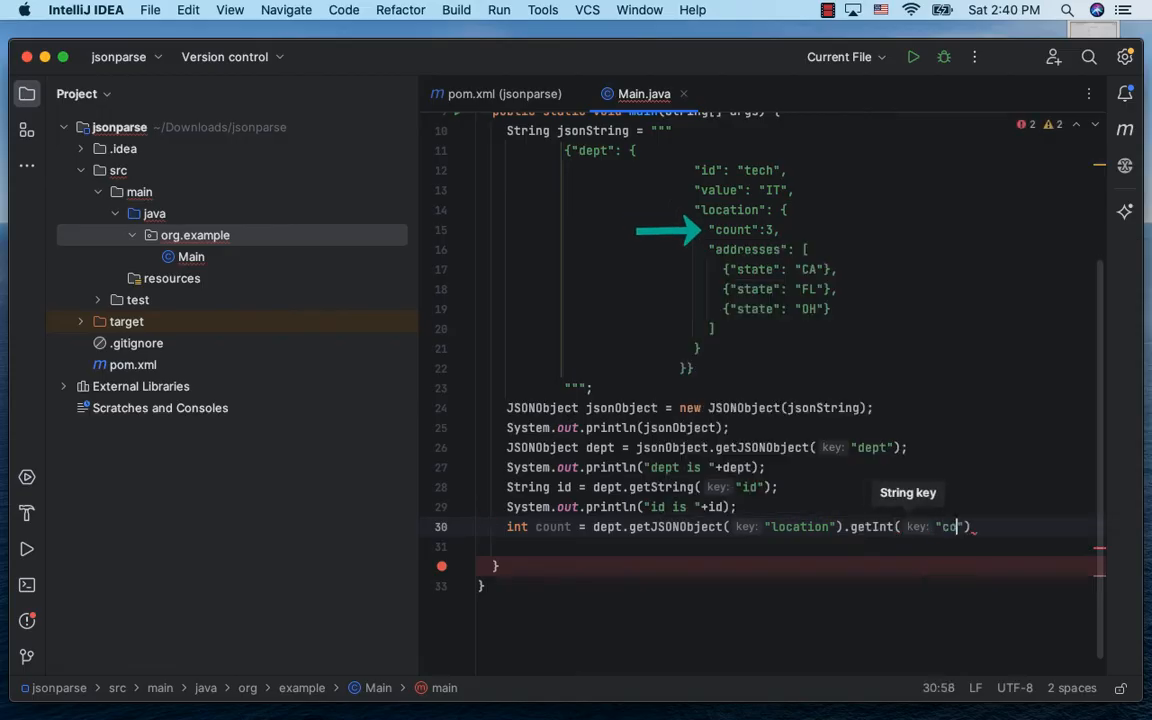
text(unt)
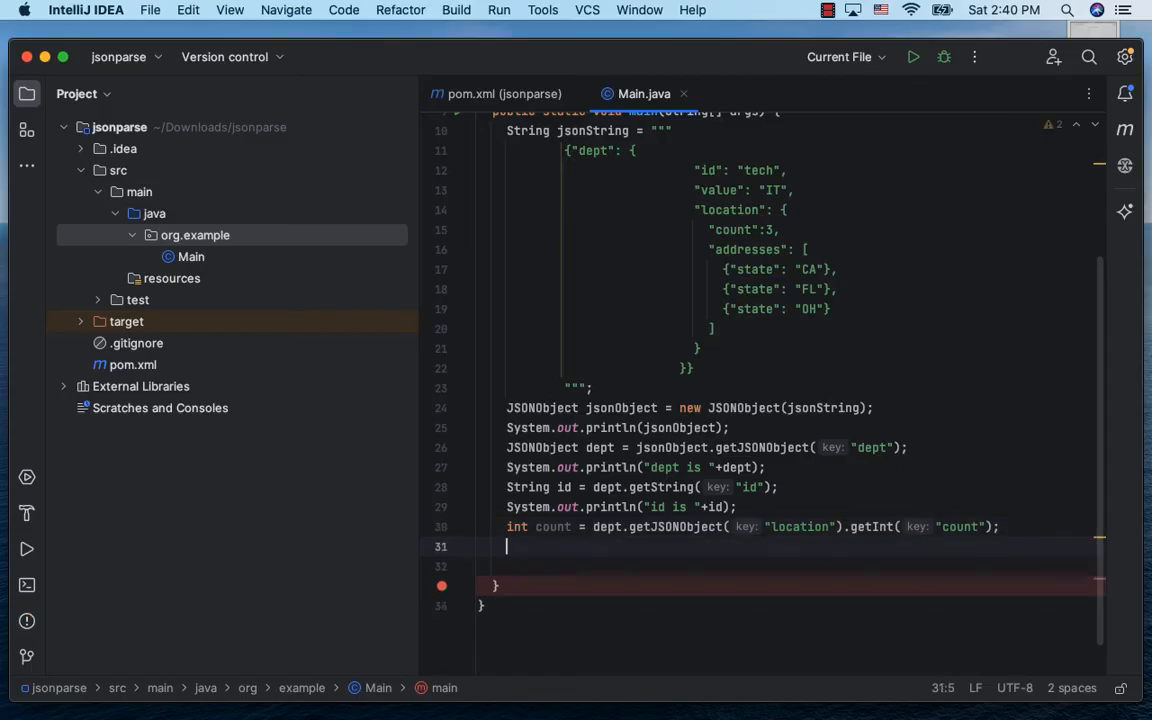
text(System.out.println("count is "+count);)
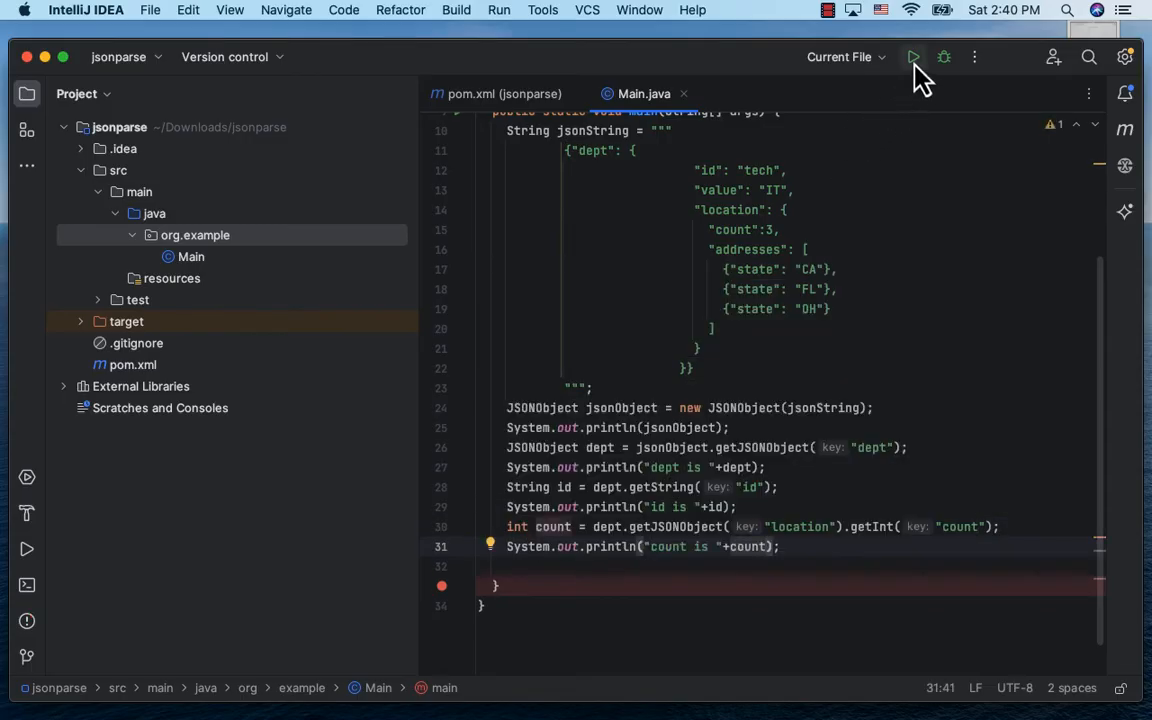
click(912, 56)
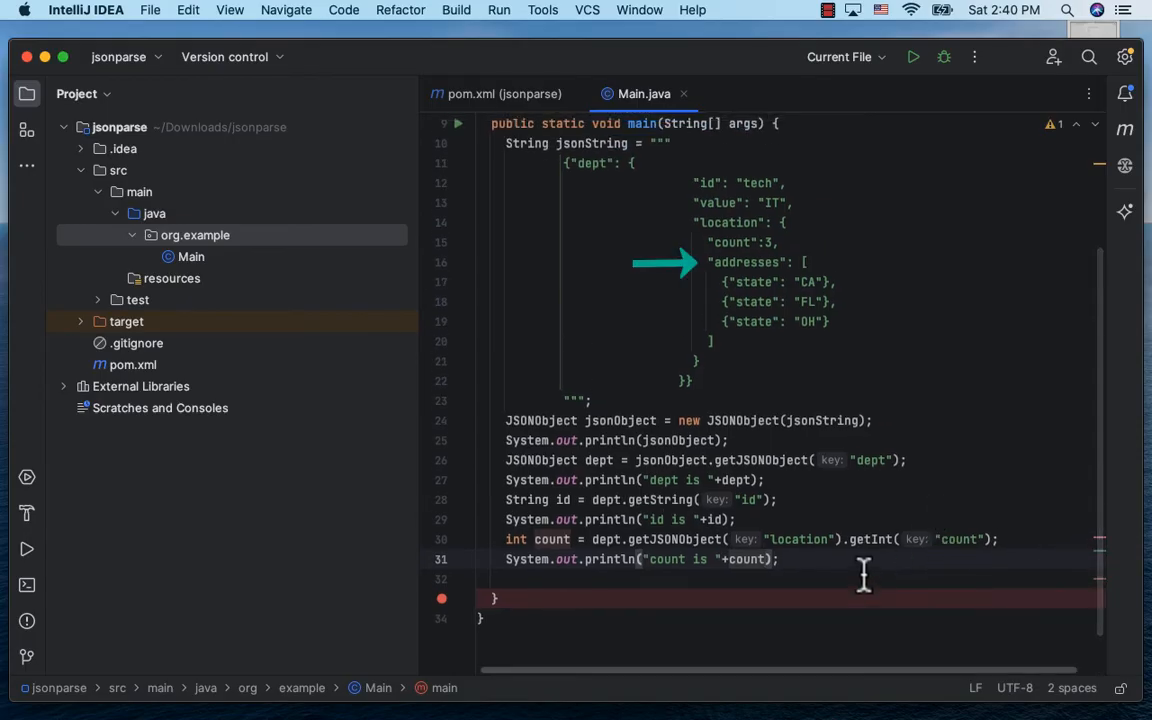
Get JSONArray jsonArray from location.getJSONArray("addresses") and print "addresses is "+jsonArray.
text(JSON)
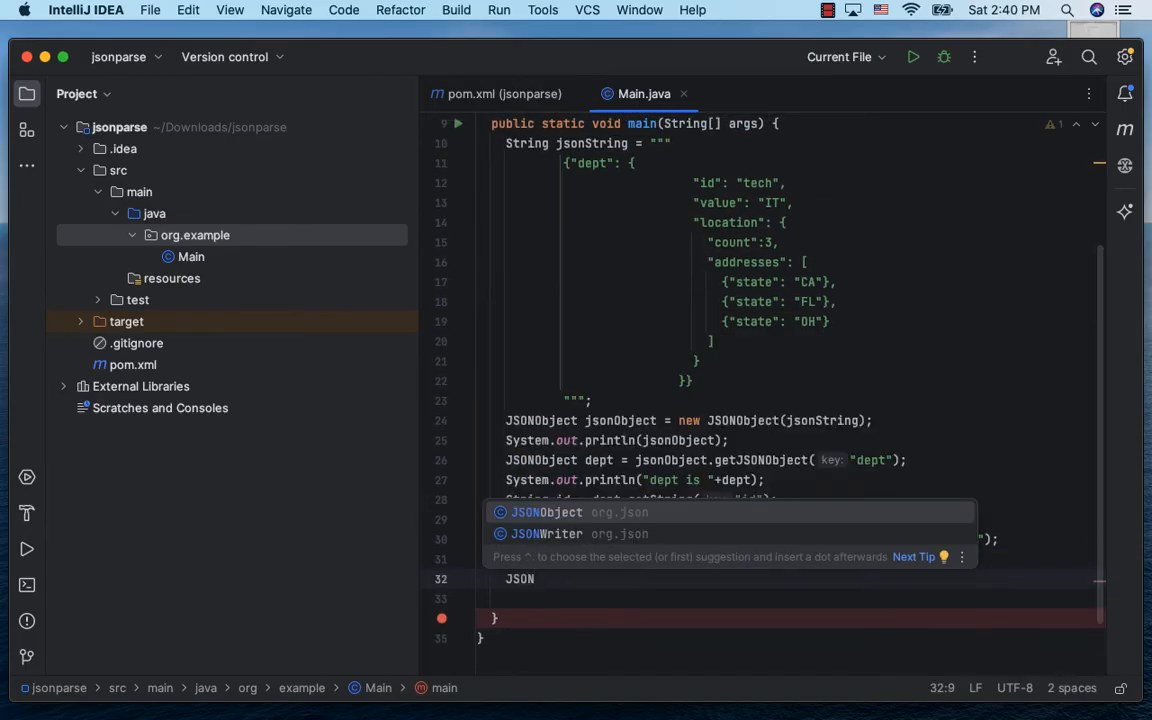
text(JSONArray jsonArray = dept)
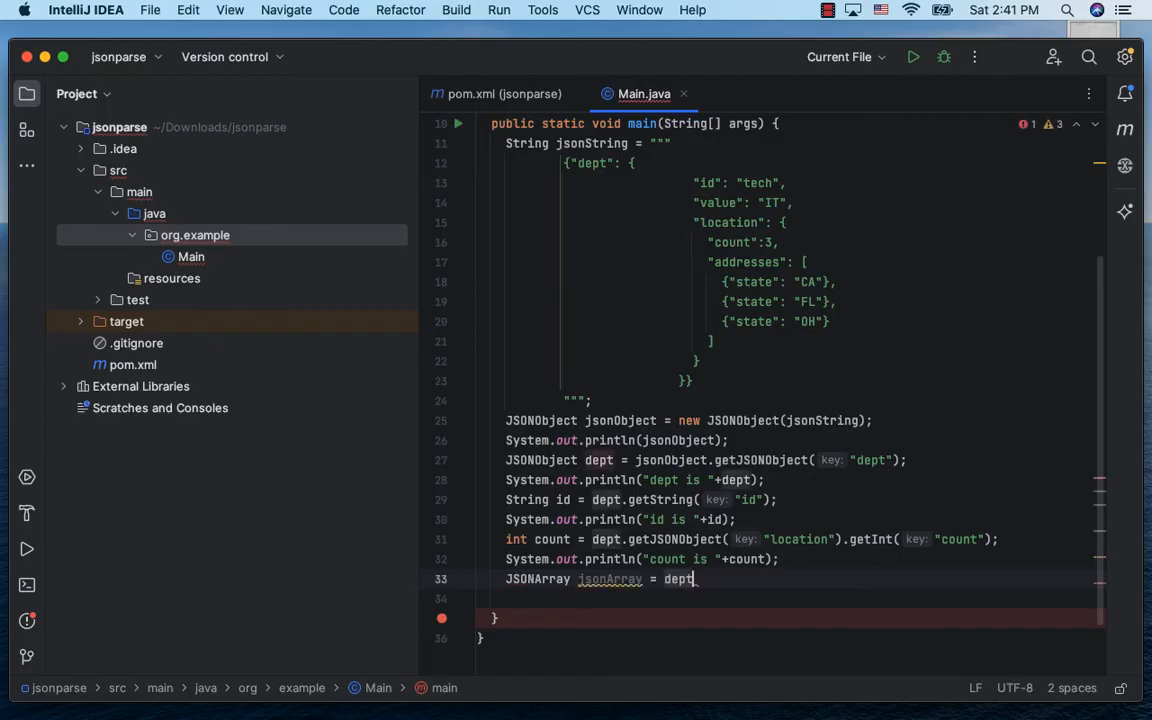
text(.getJSONObject())
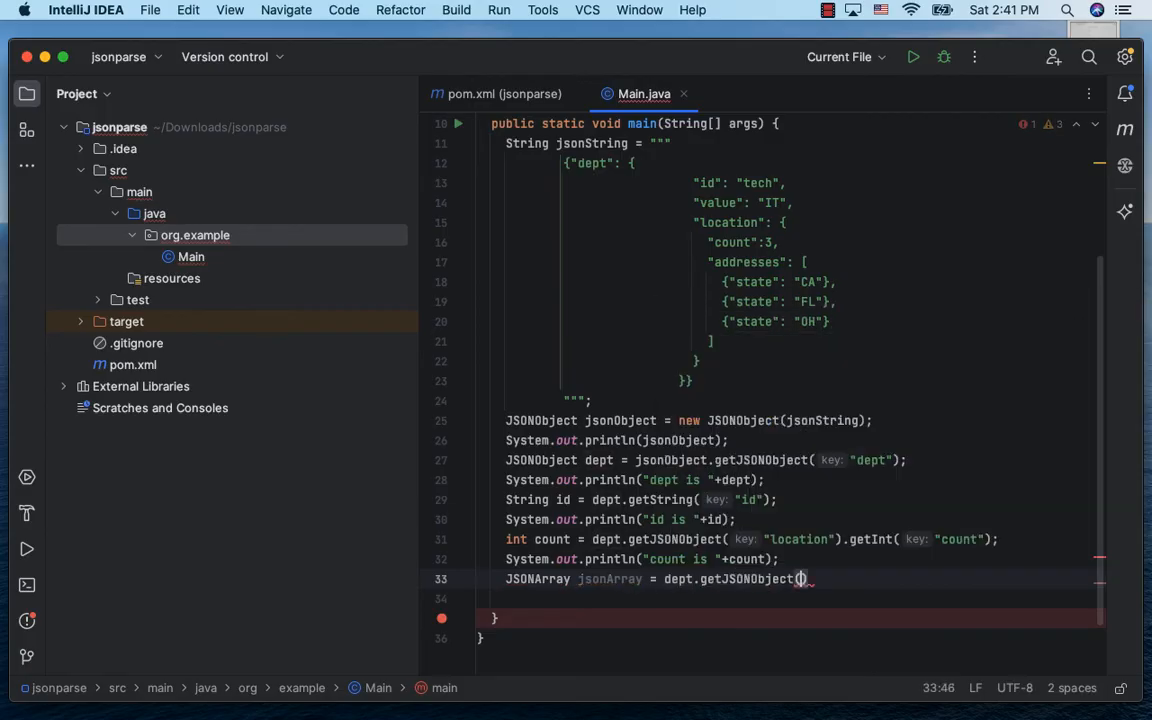
text("location")
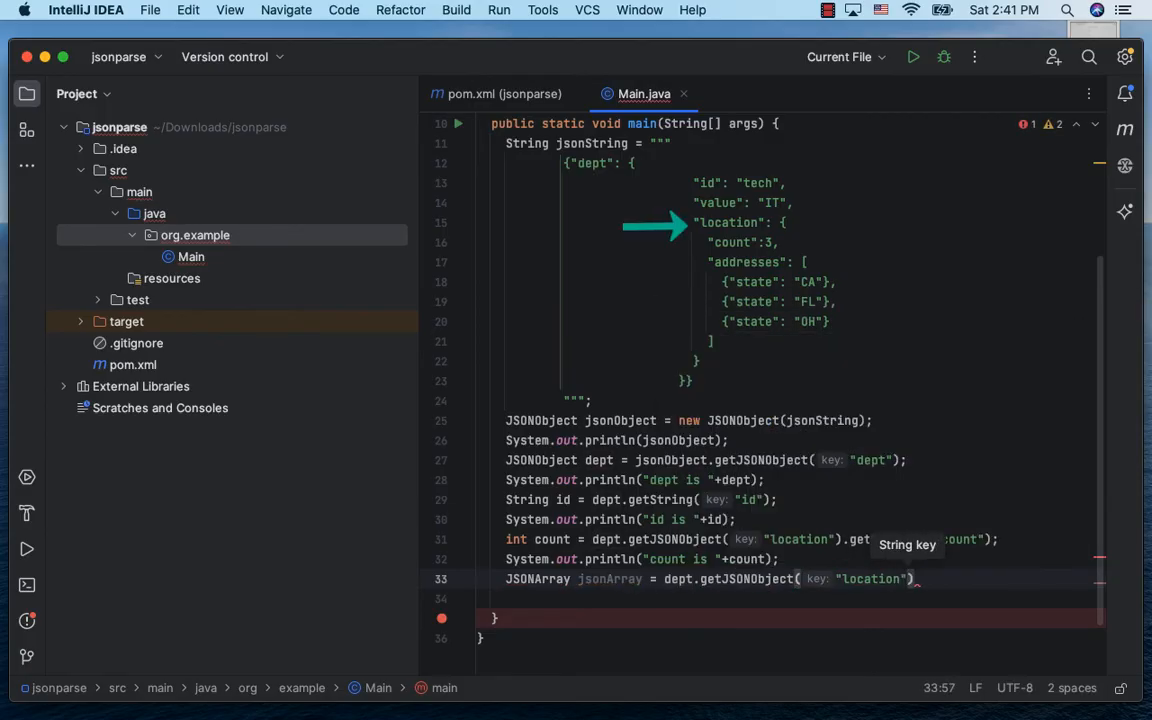
text(.getJSONArray()
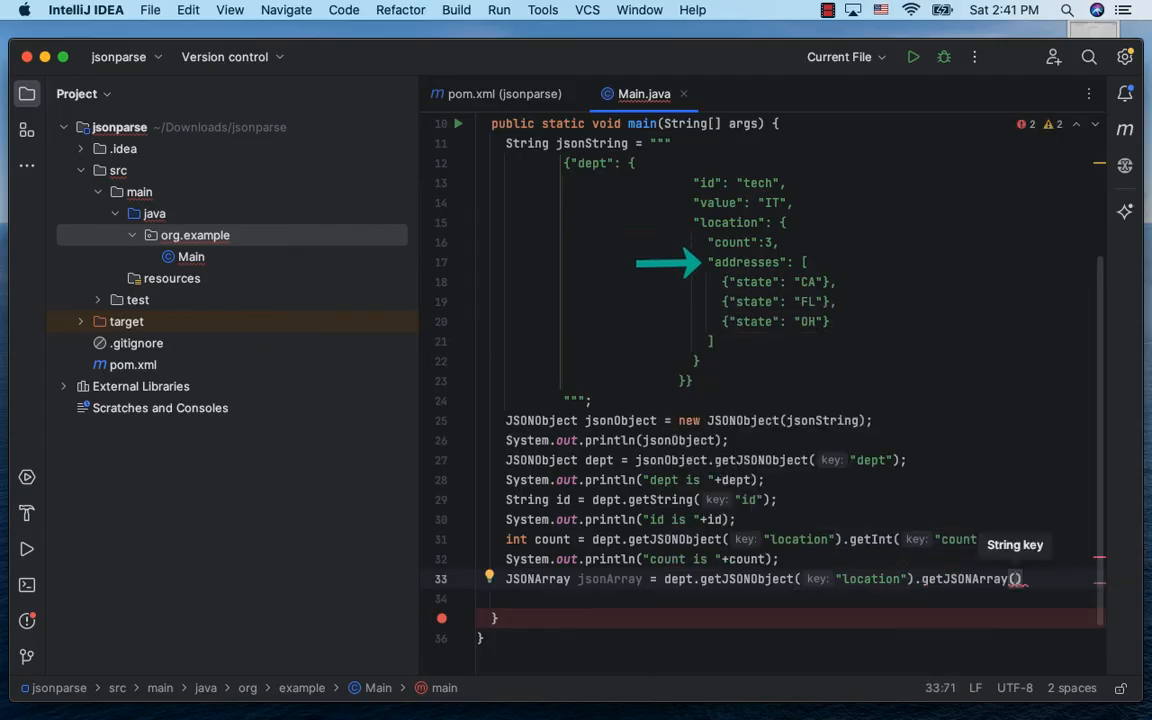
text(add")
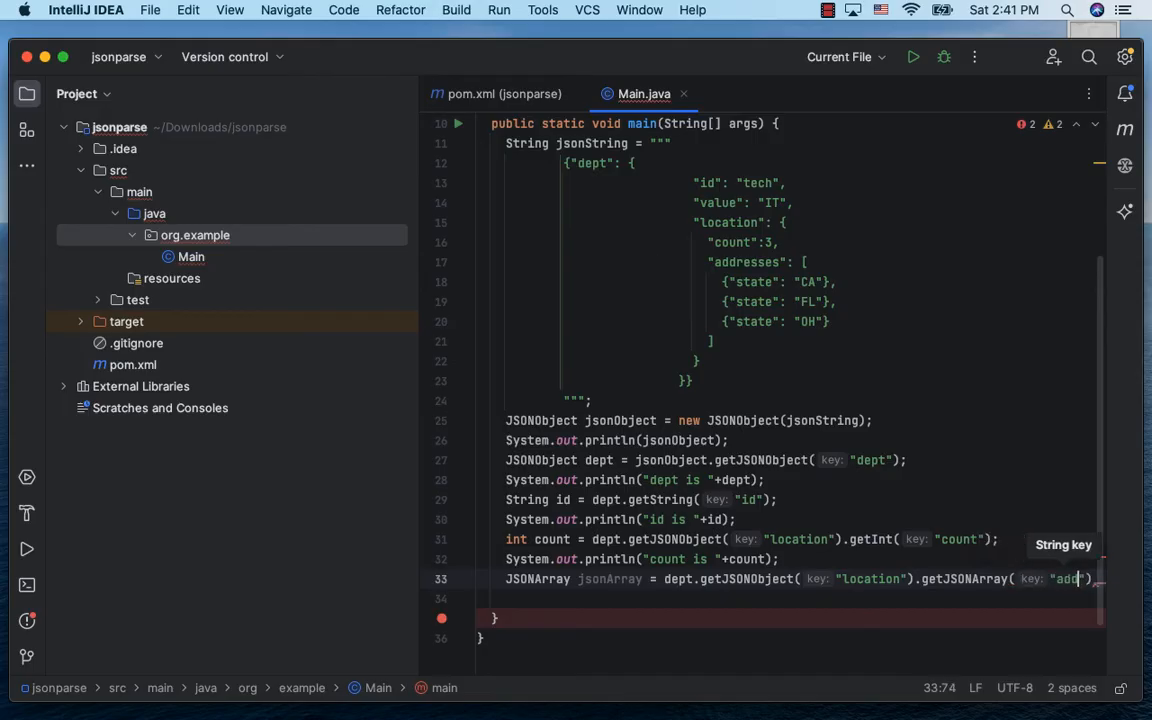
text(resses)
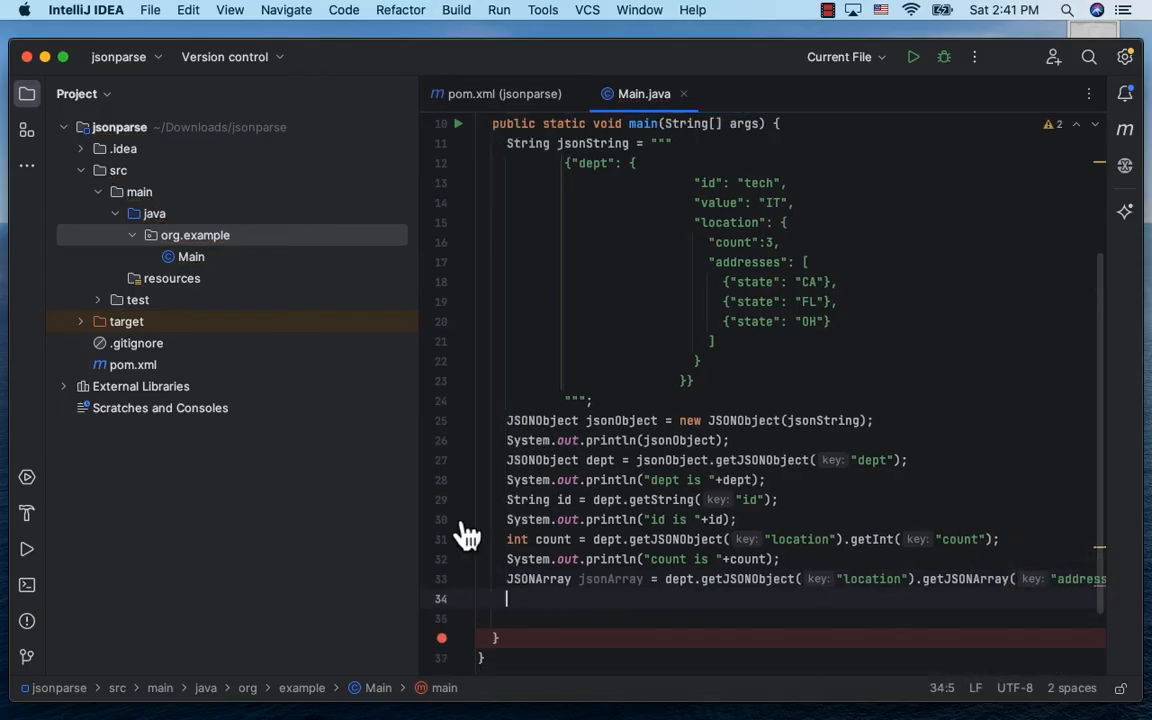
text(System.out.println();)
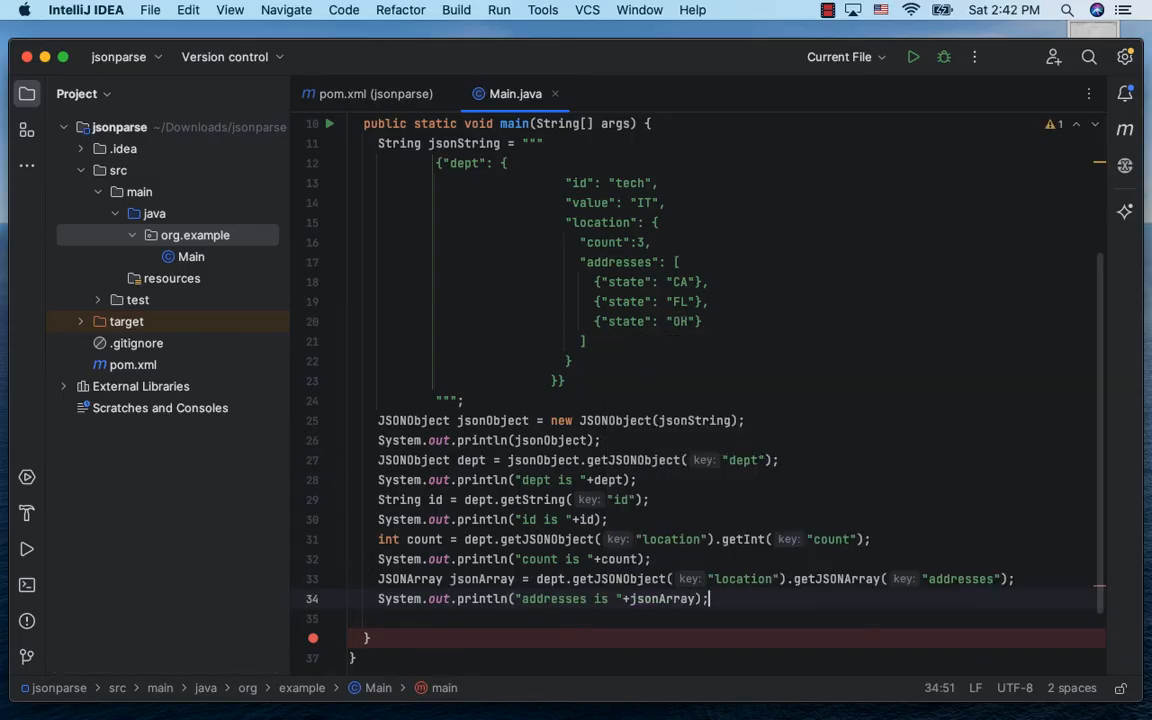
Run Main to list all three addresses, then hide the run output.
click(912, 56)
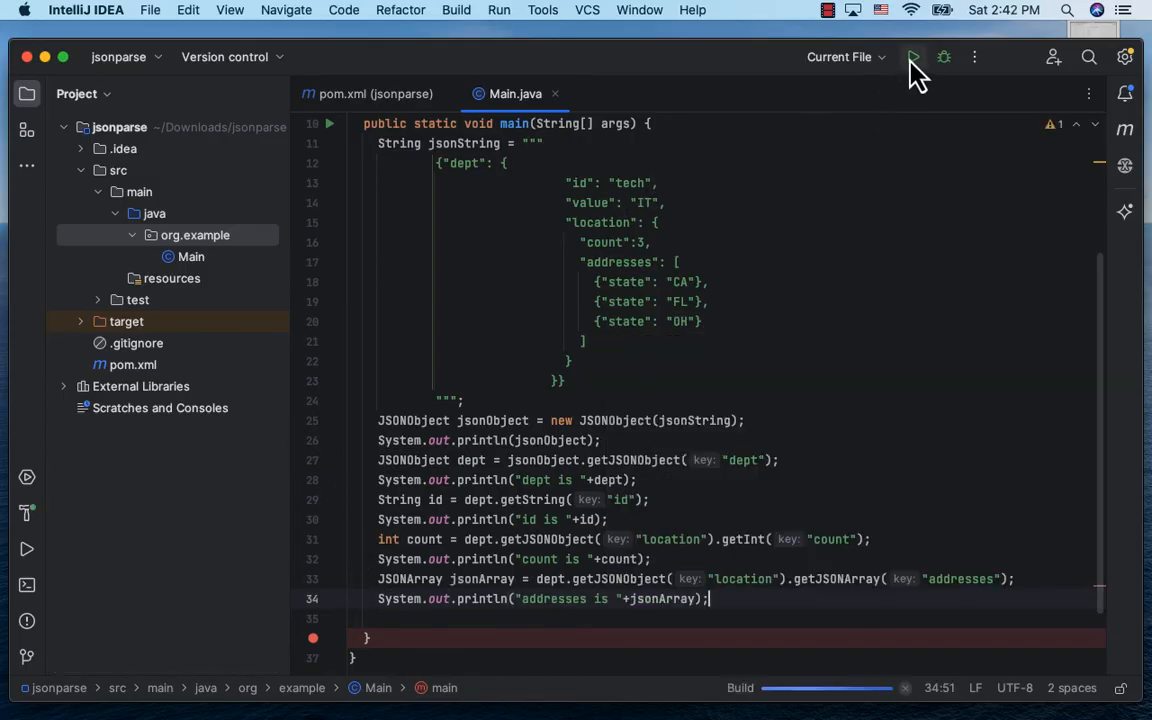
click(912, 56)
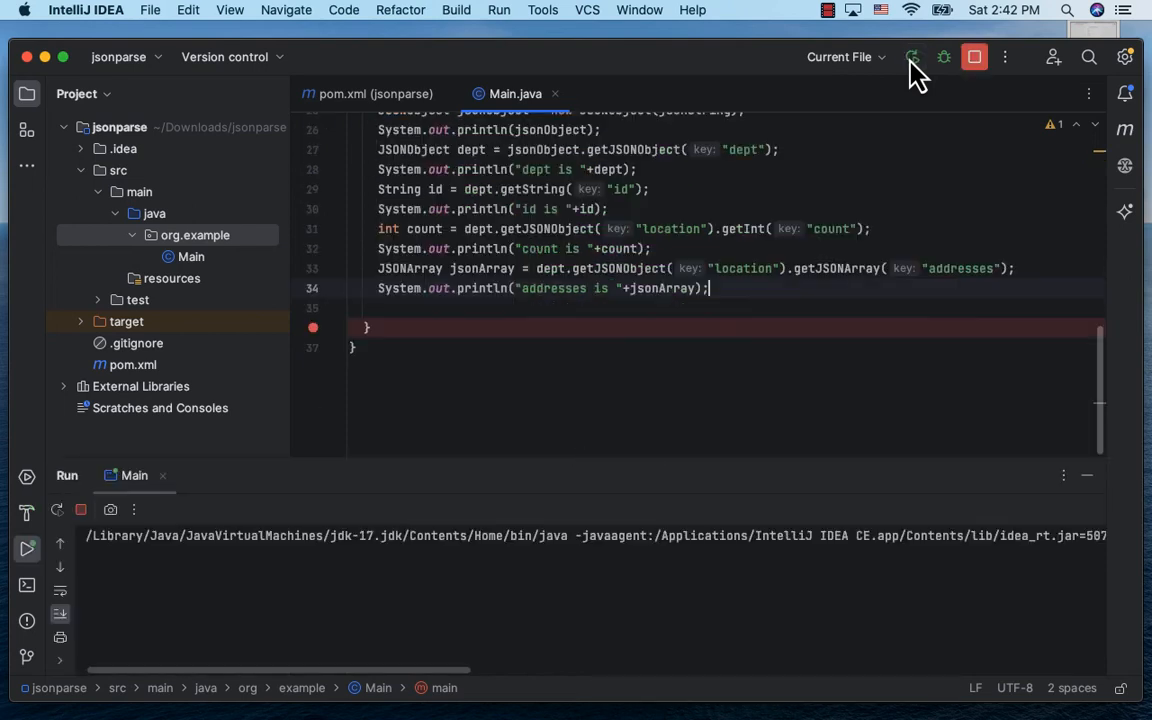
click(912, 56)
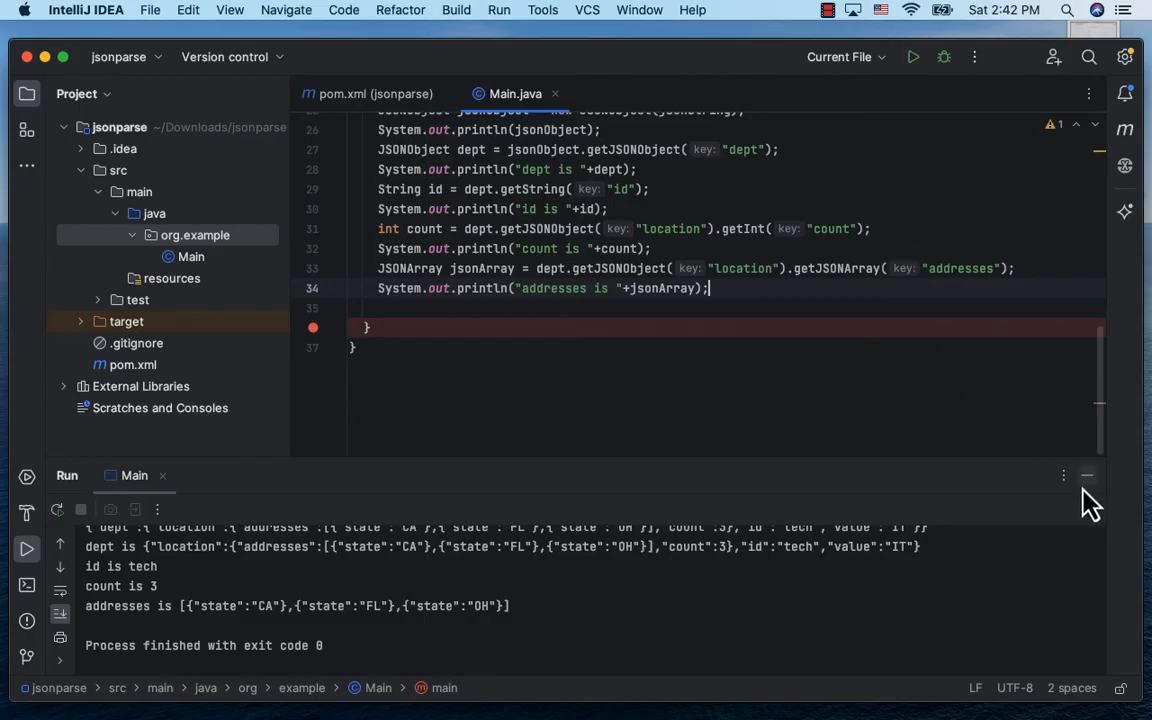
Loop over jsonArray.length(), print each address JSONObject and its "state" string, and run to show CA, FL, OH.
text(for(int i)
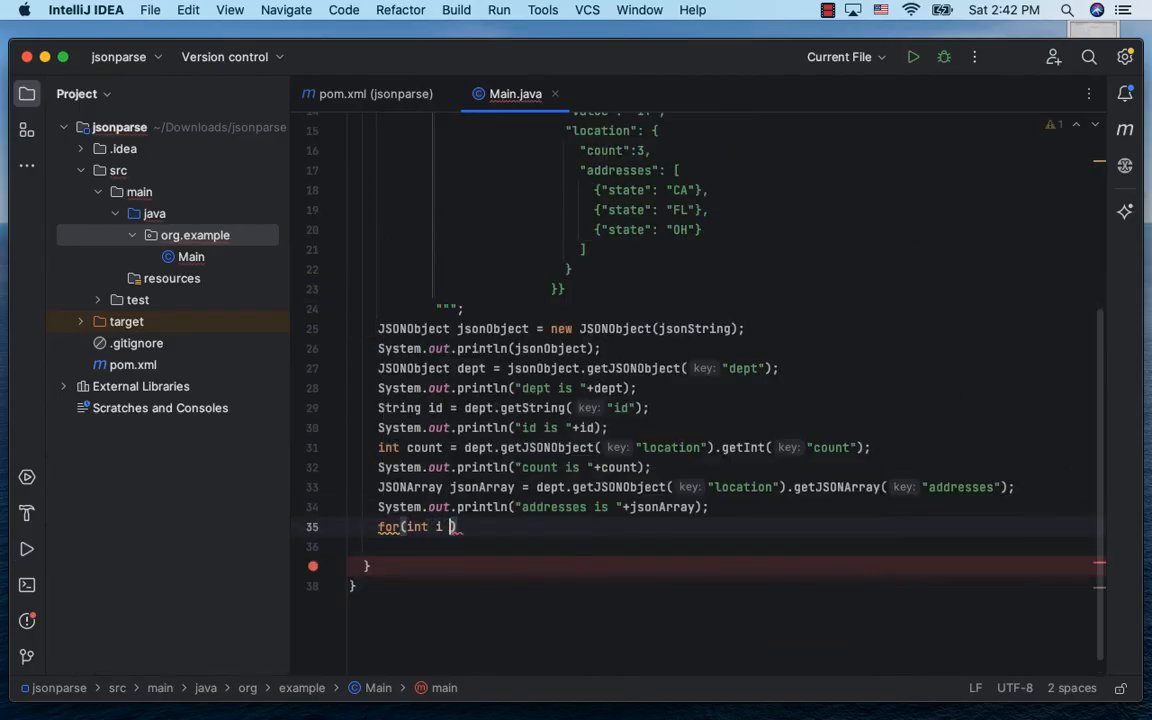
text(= 0; i<jsonArray)
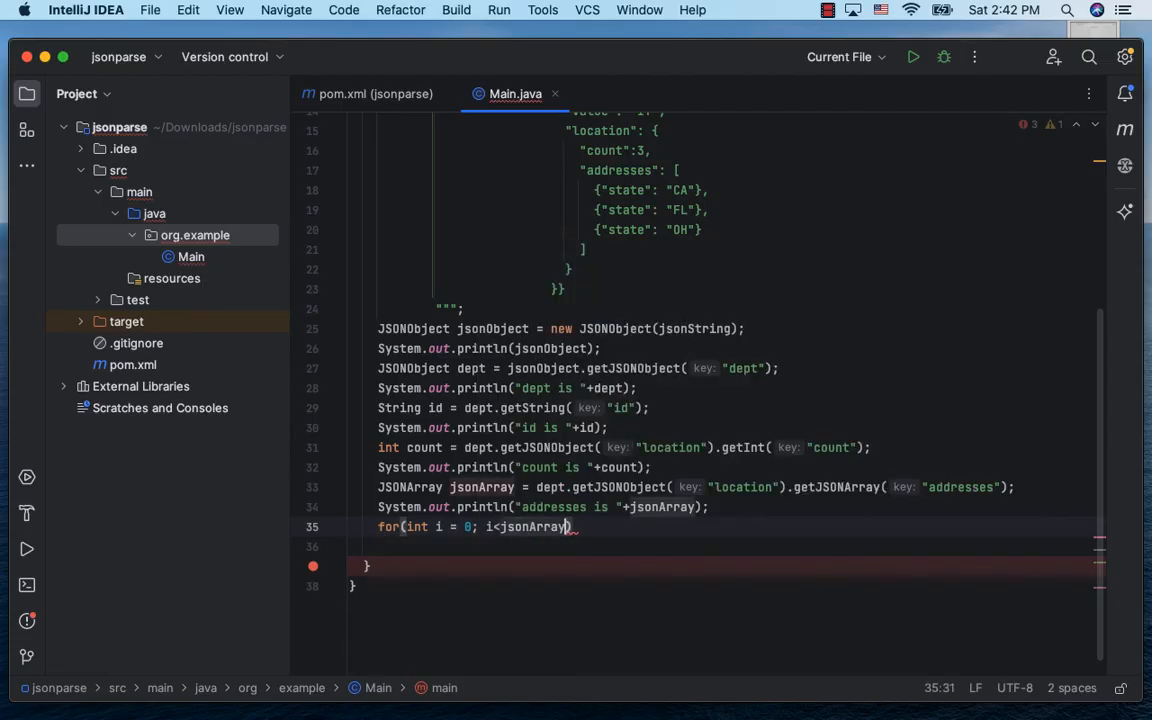
text(.length())
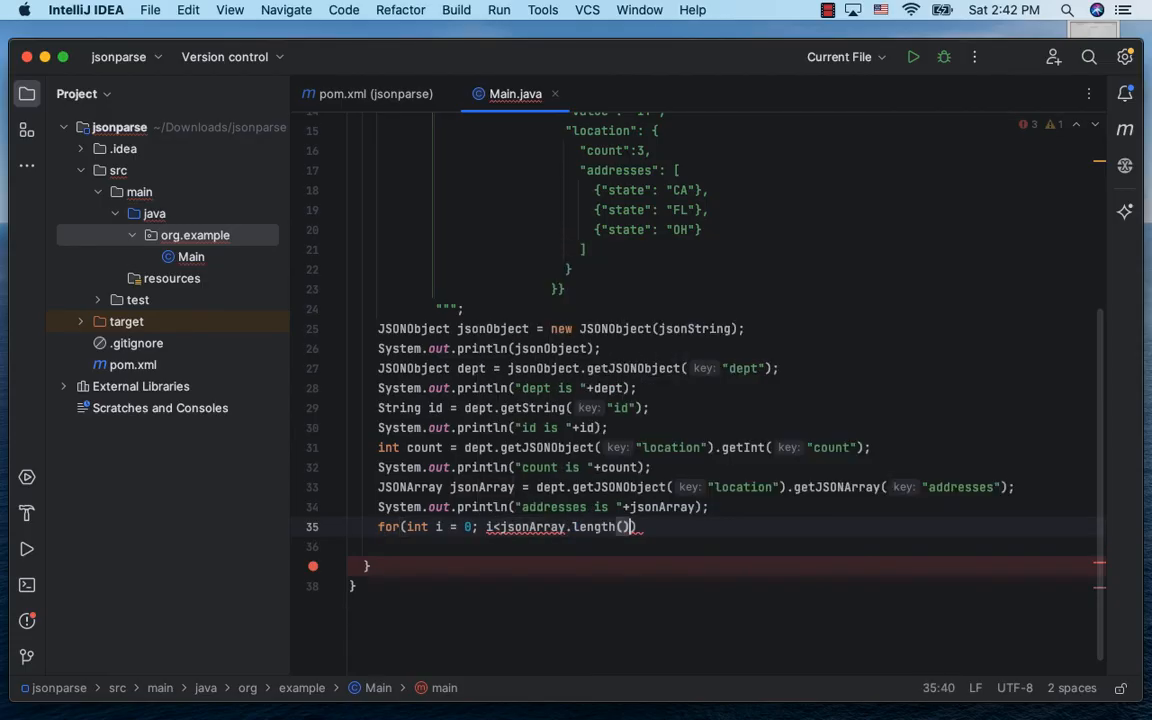
text(;i++){)
click(734, 546)
text(JSONObject address =)
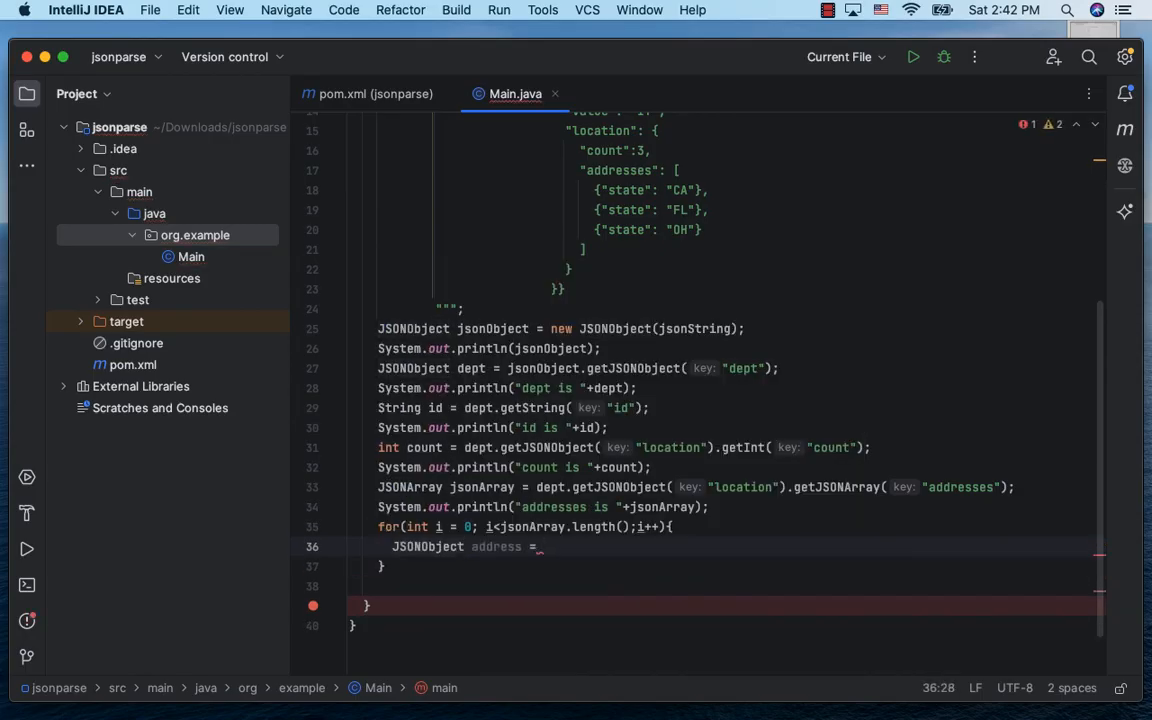
text(jsonArray.getJSONObject())
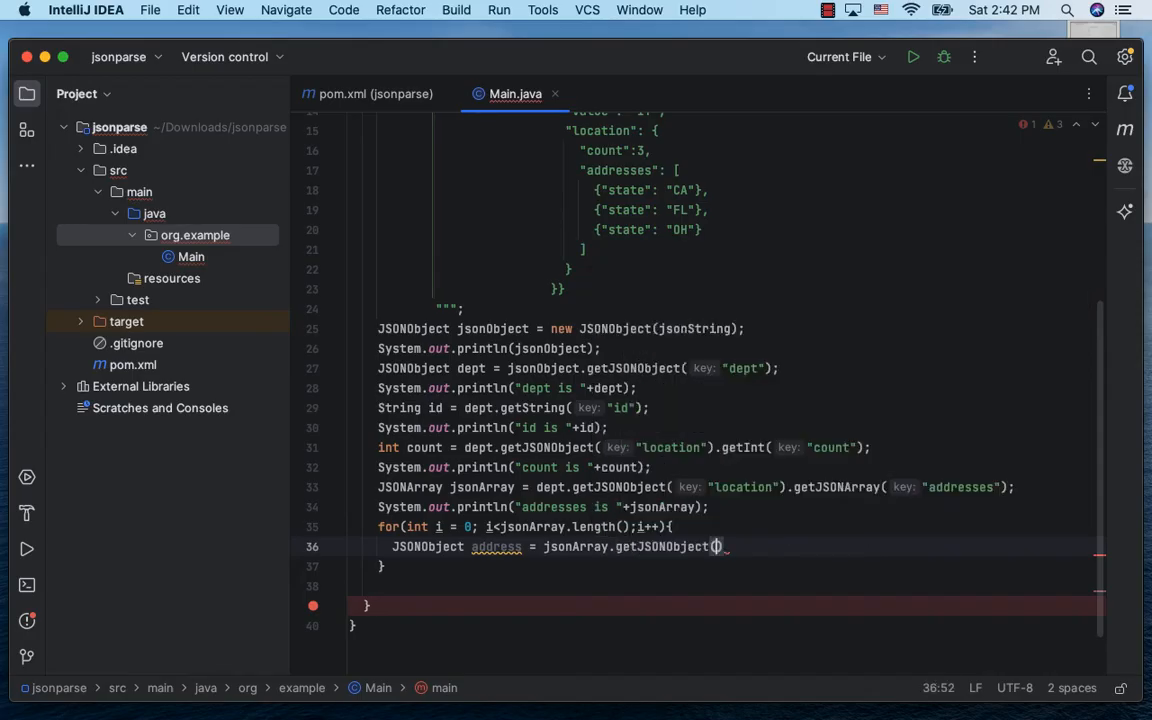
text(i)
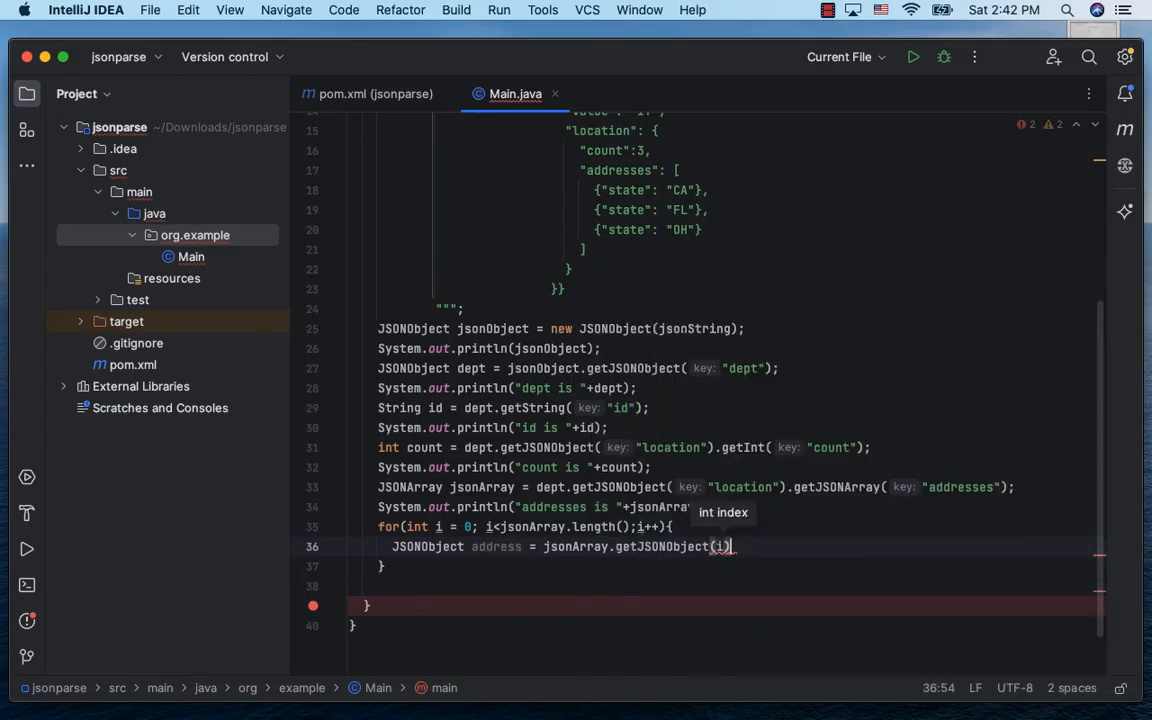
text(System.out.println();)
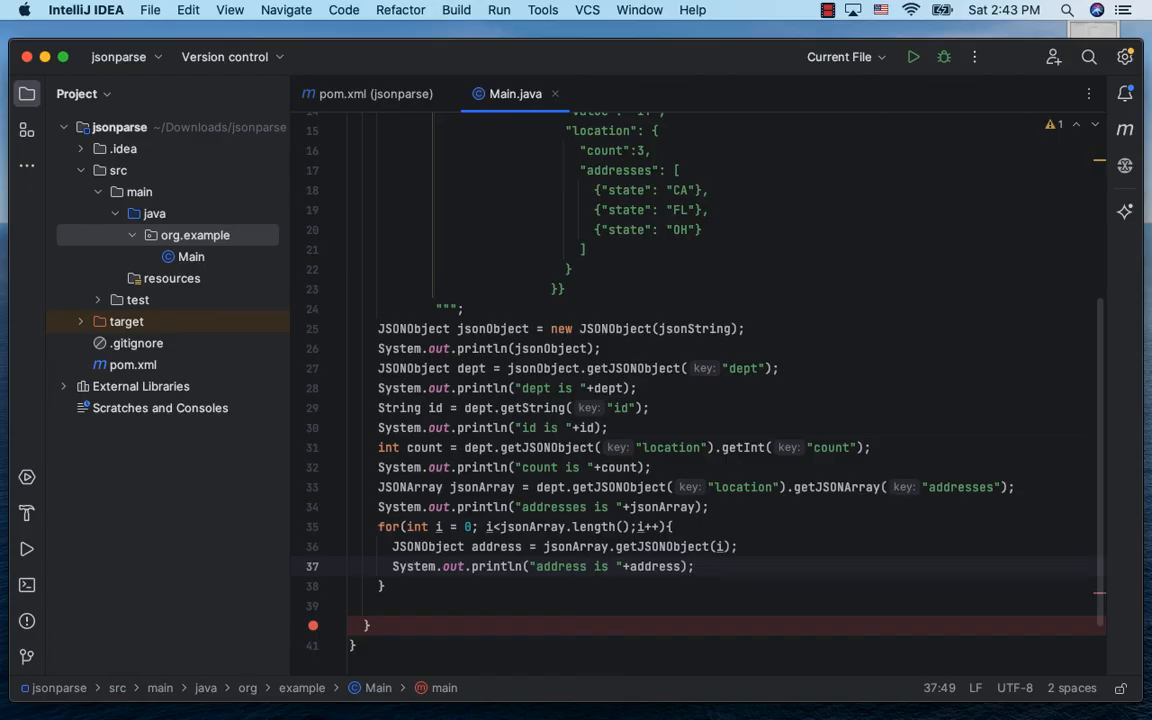
text(St)
text(System.out.println("state is "+state);)
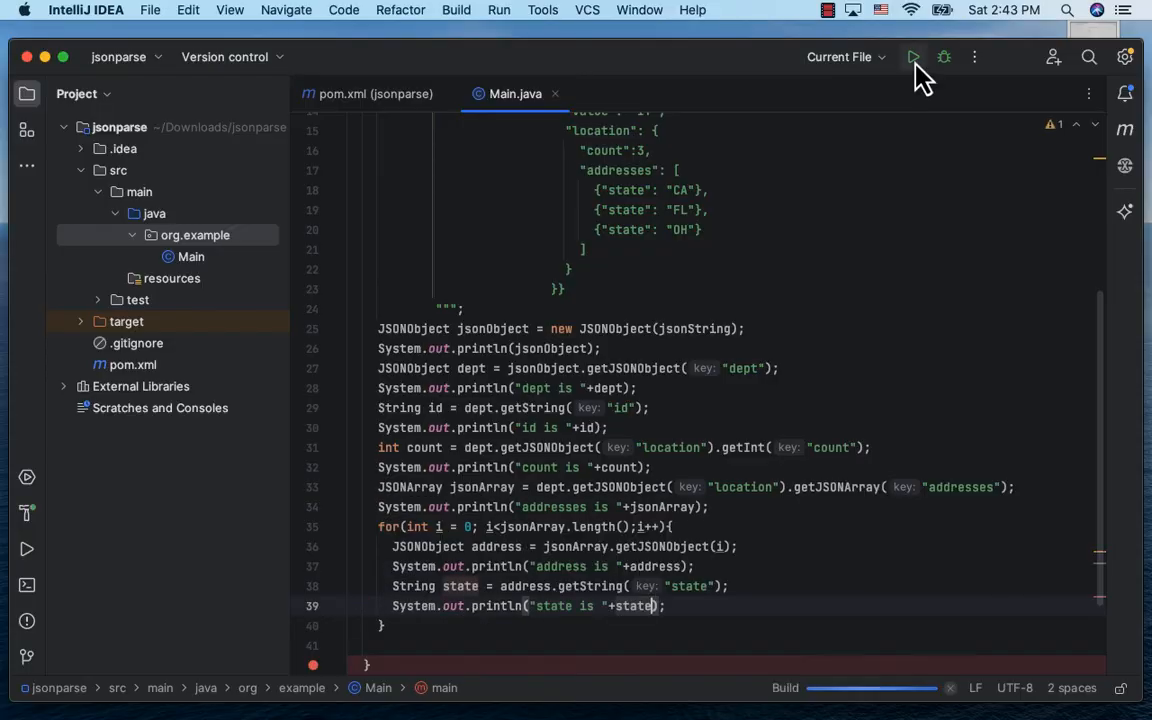
click(912, 56)
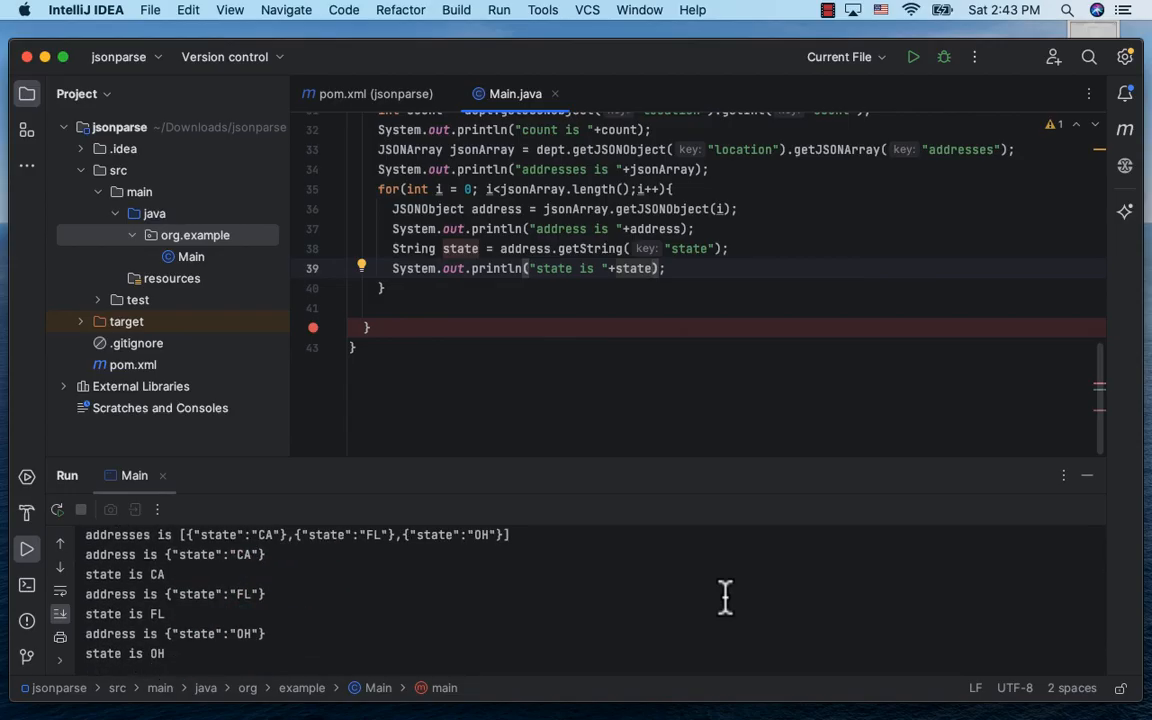
Add String secondState = jsonArray.getJSONObject(1).getString("state") after the loop and print it.
click(384, 288)
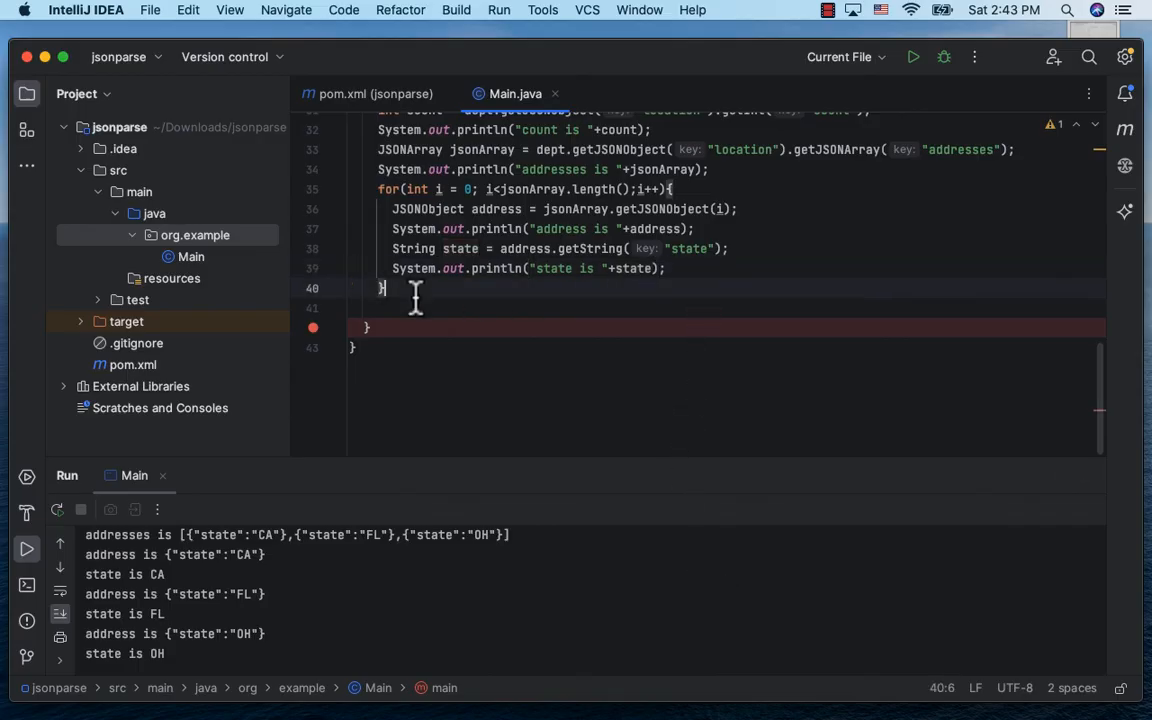
text(String s)
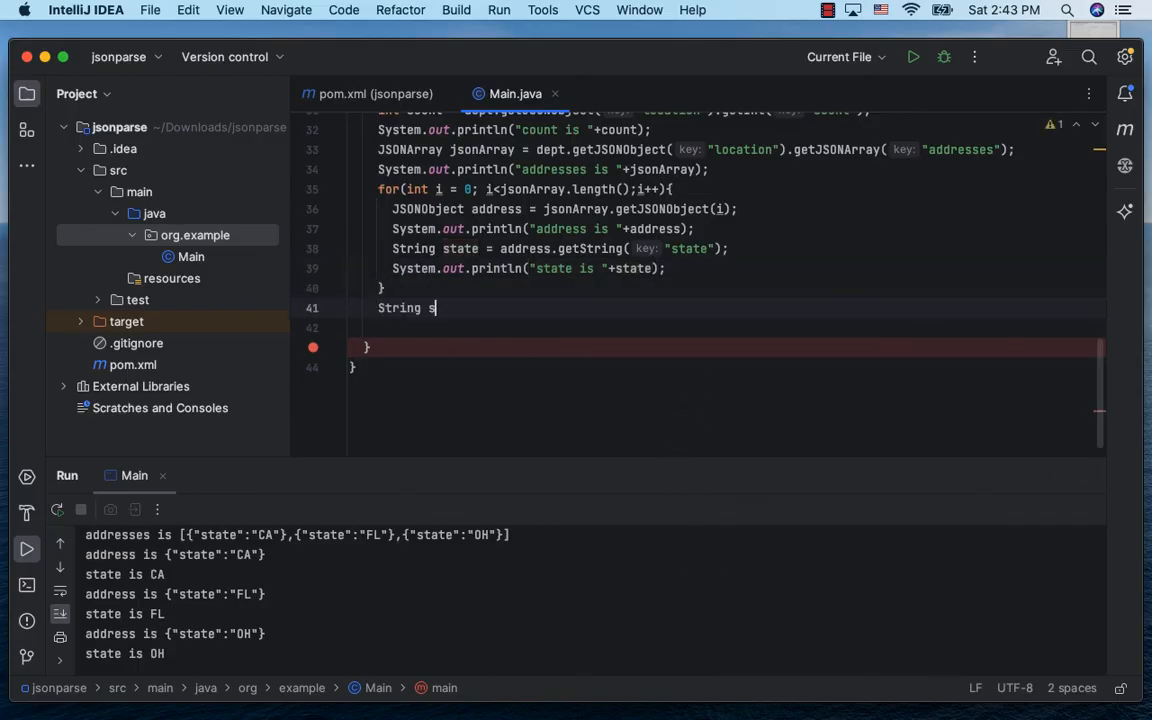
text(econdState = jsonArray)
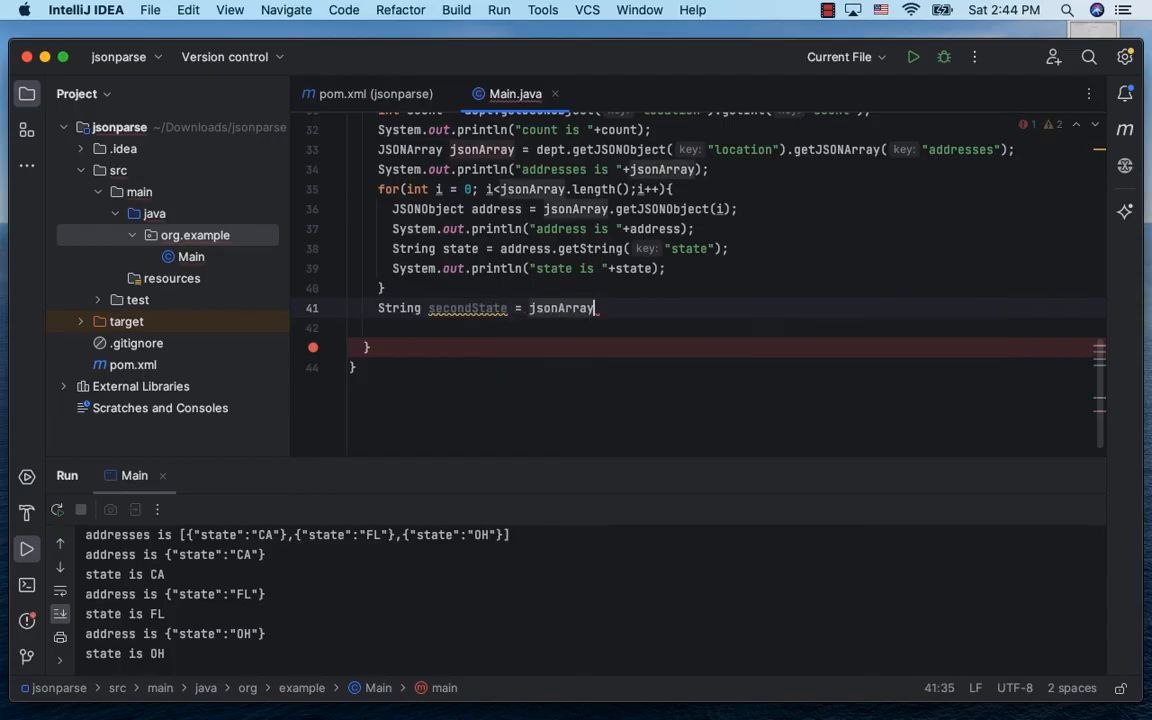
text(.getJSONObject())
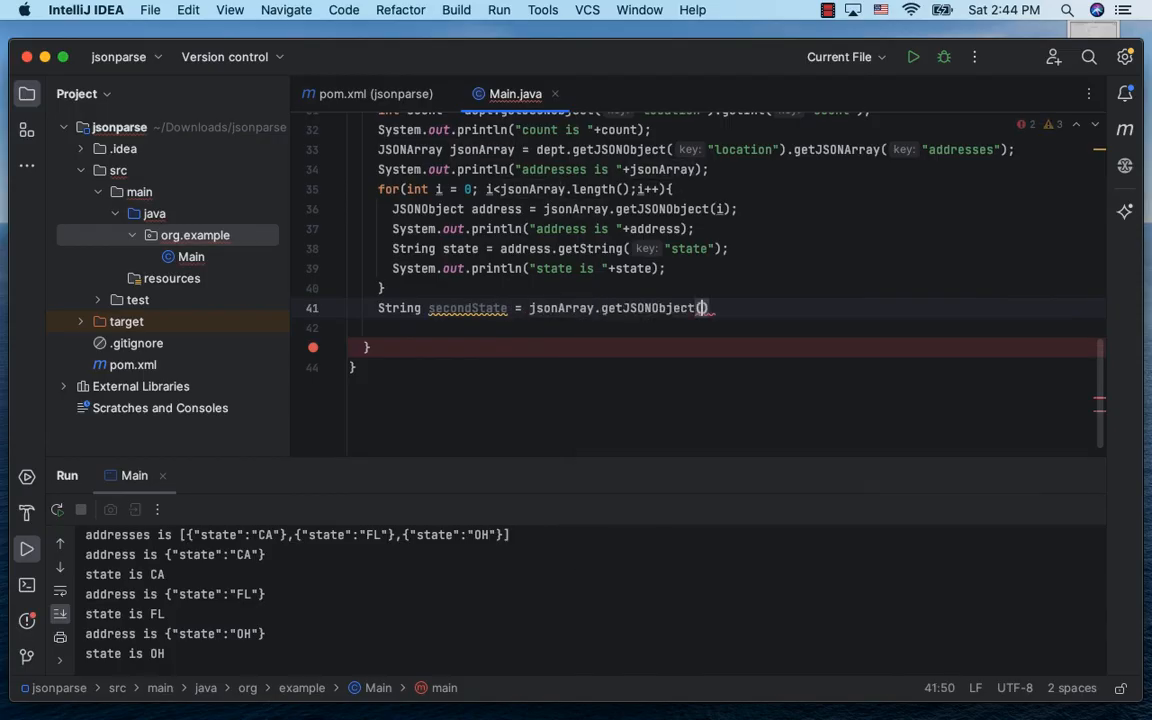
text(1)
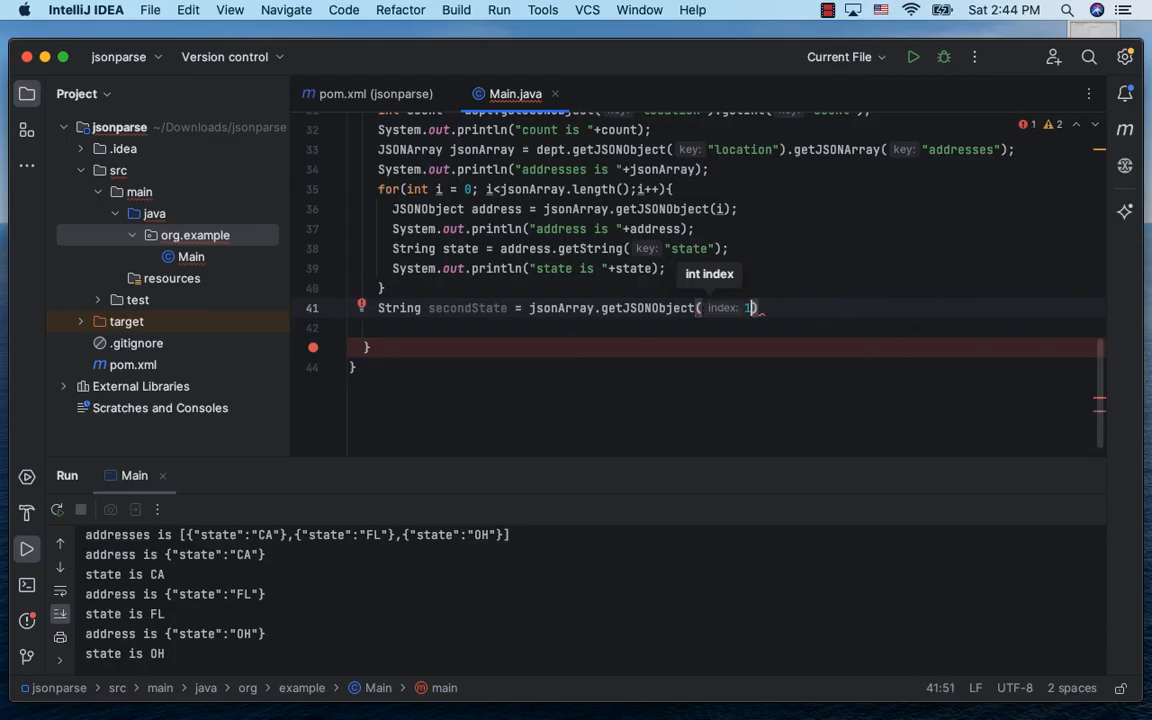
text().getString(""))
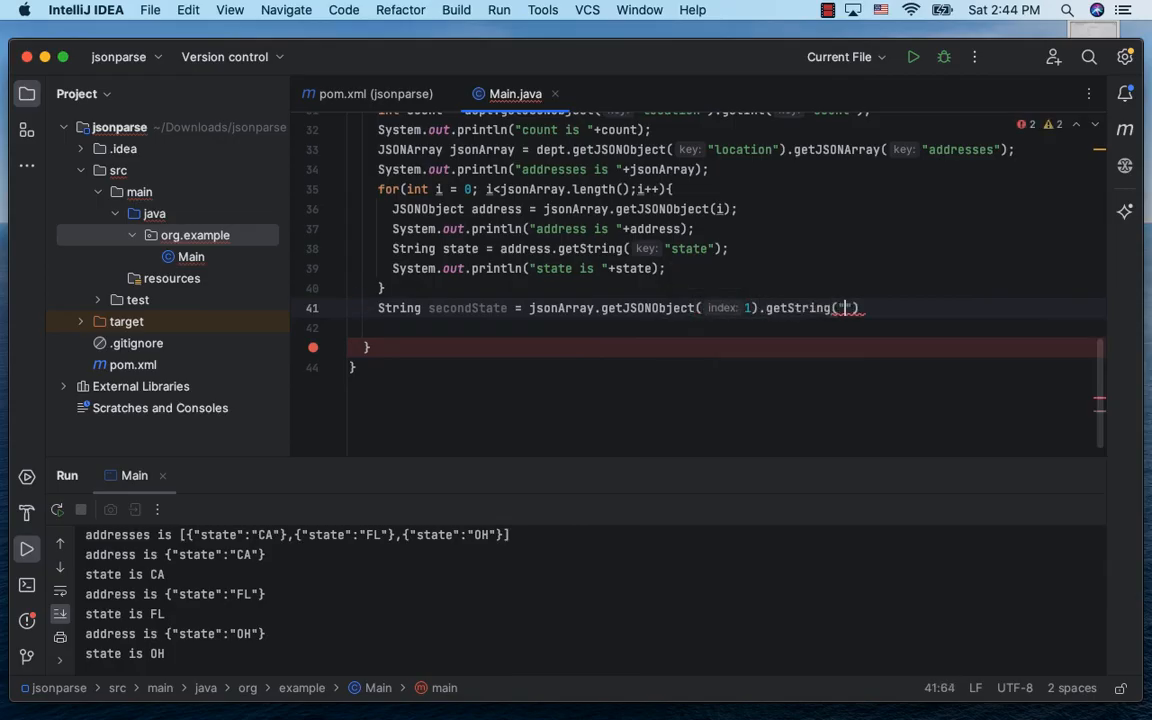
text(state)
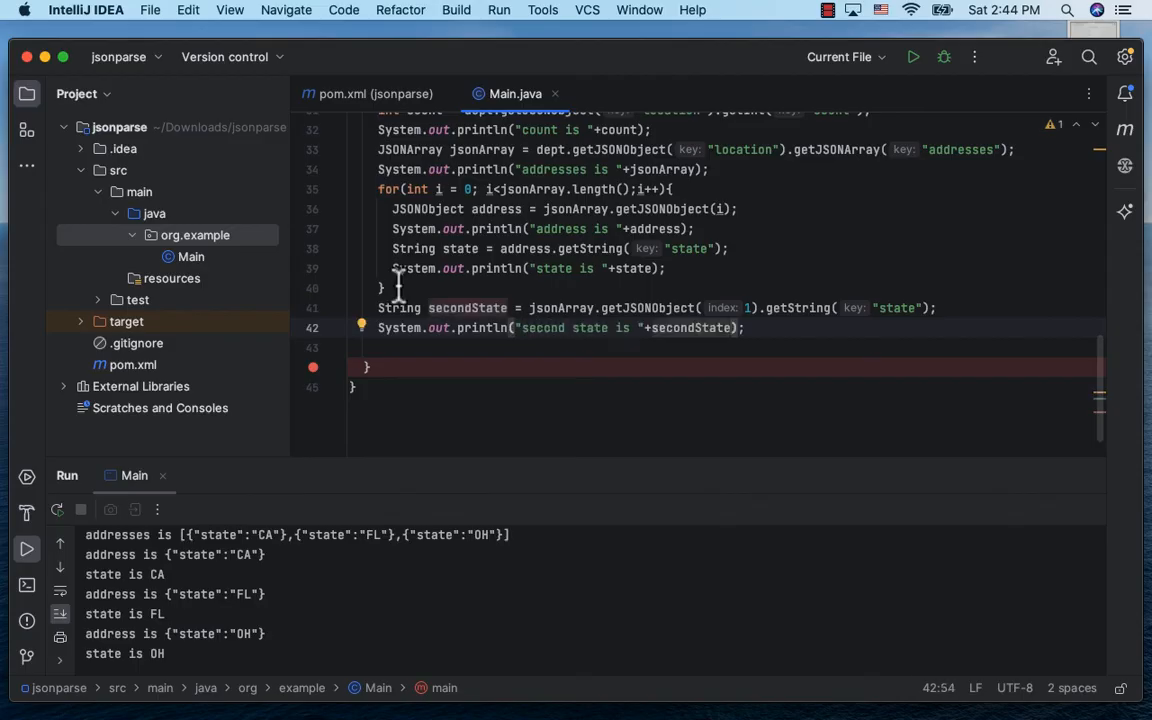
Run Main so the output shows second state is FL.
click(912, 56)
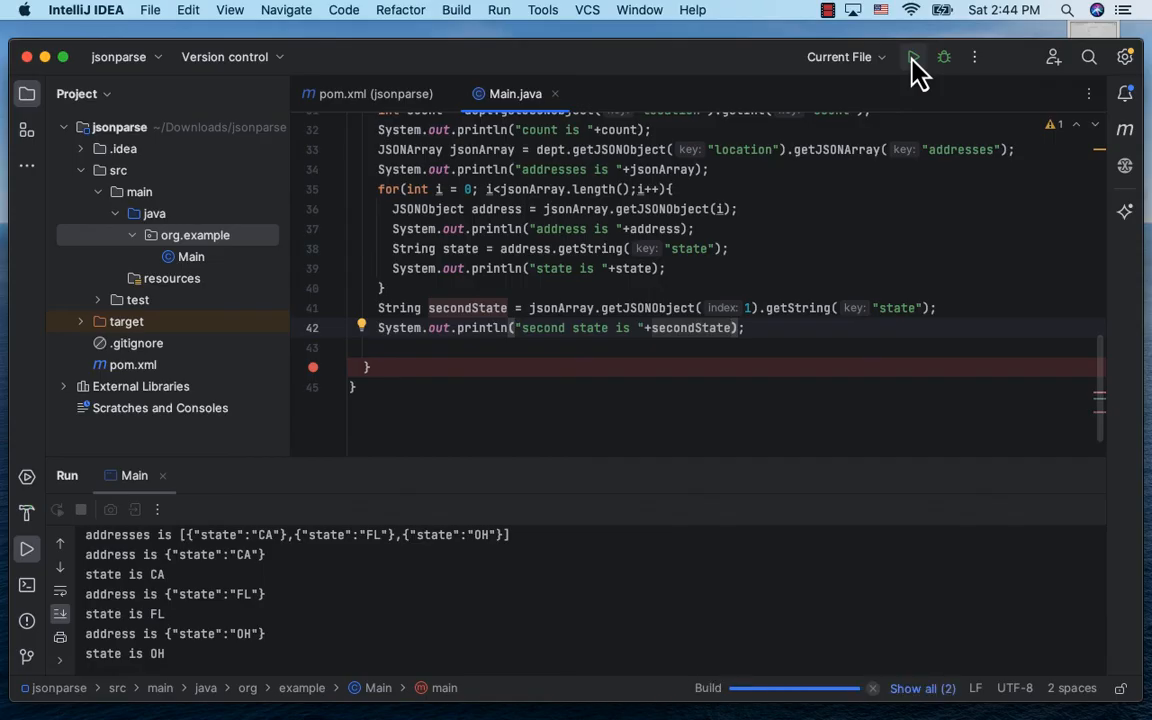
click(912, 56)
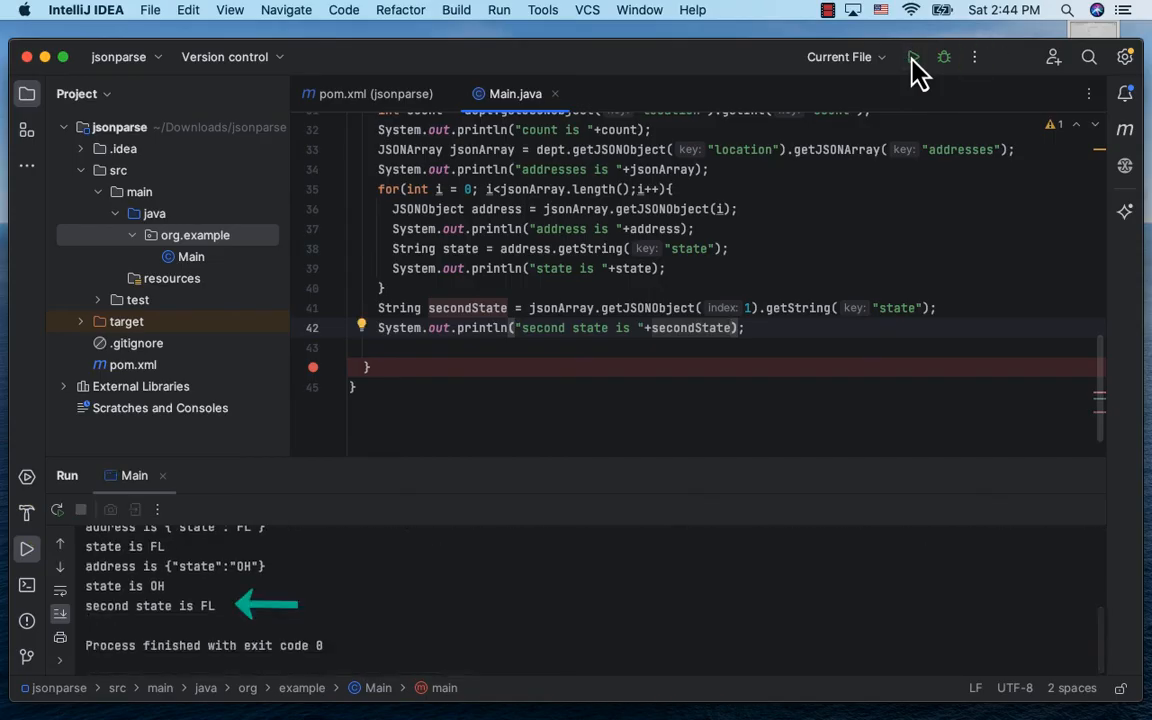